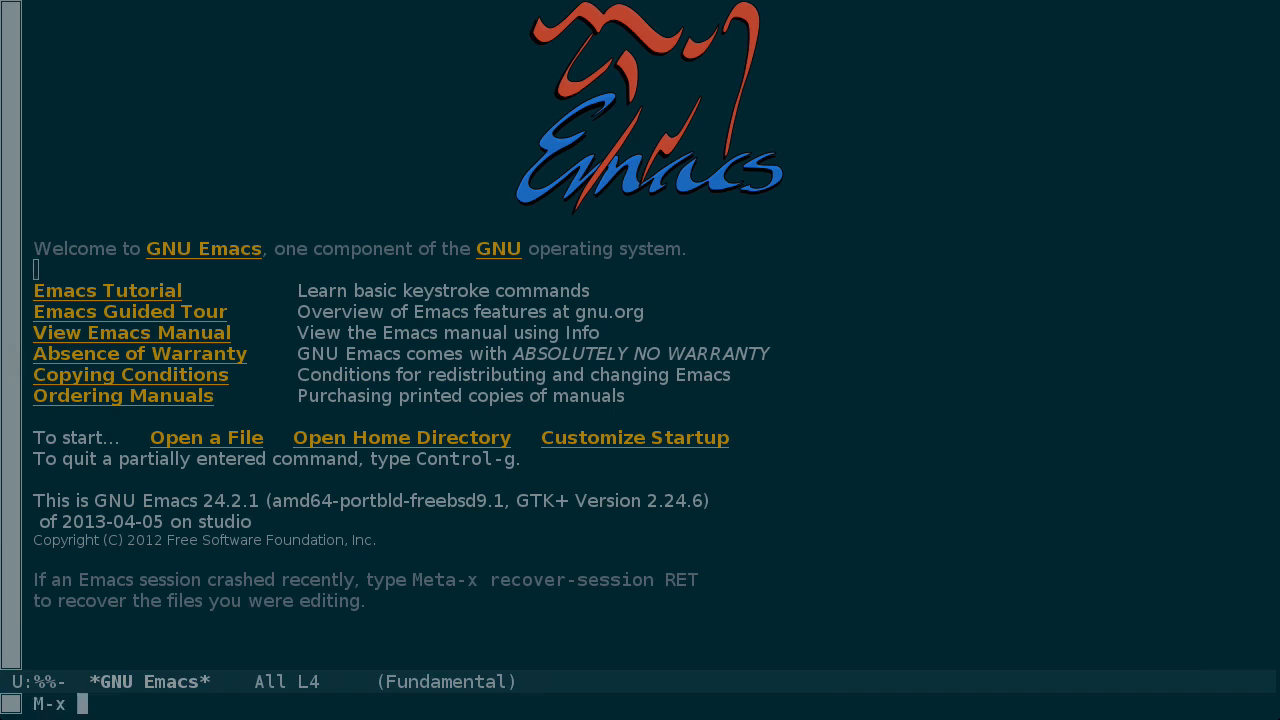
Run find-dired on the home directory with -iname "*emacs*" to list emacs-named files.
text(find-dired)
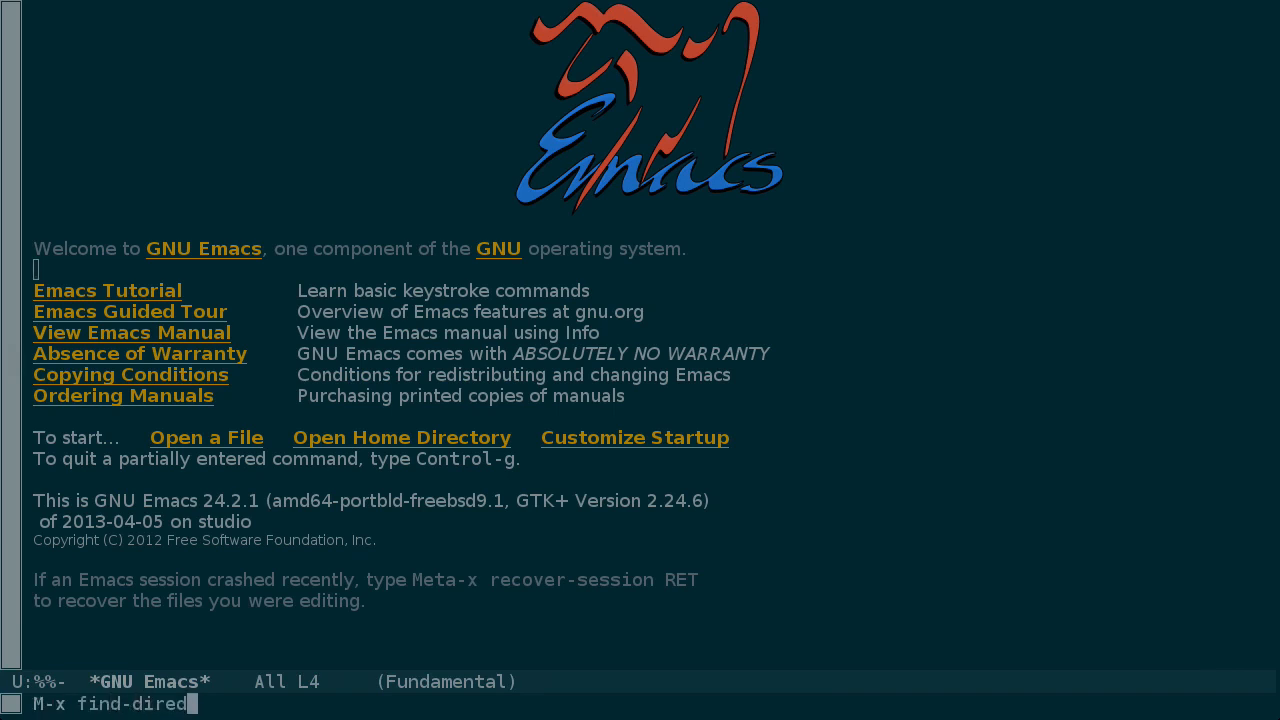
key(Return)
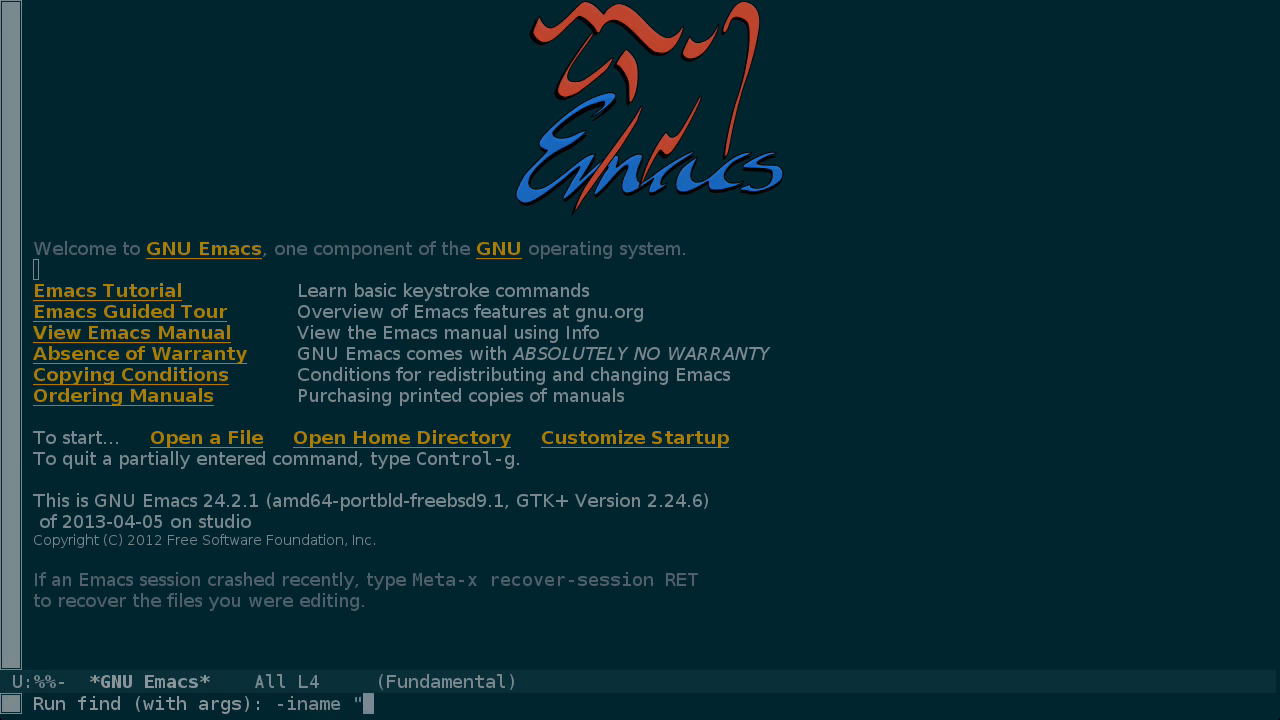
text(*emacs*")
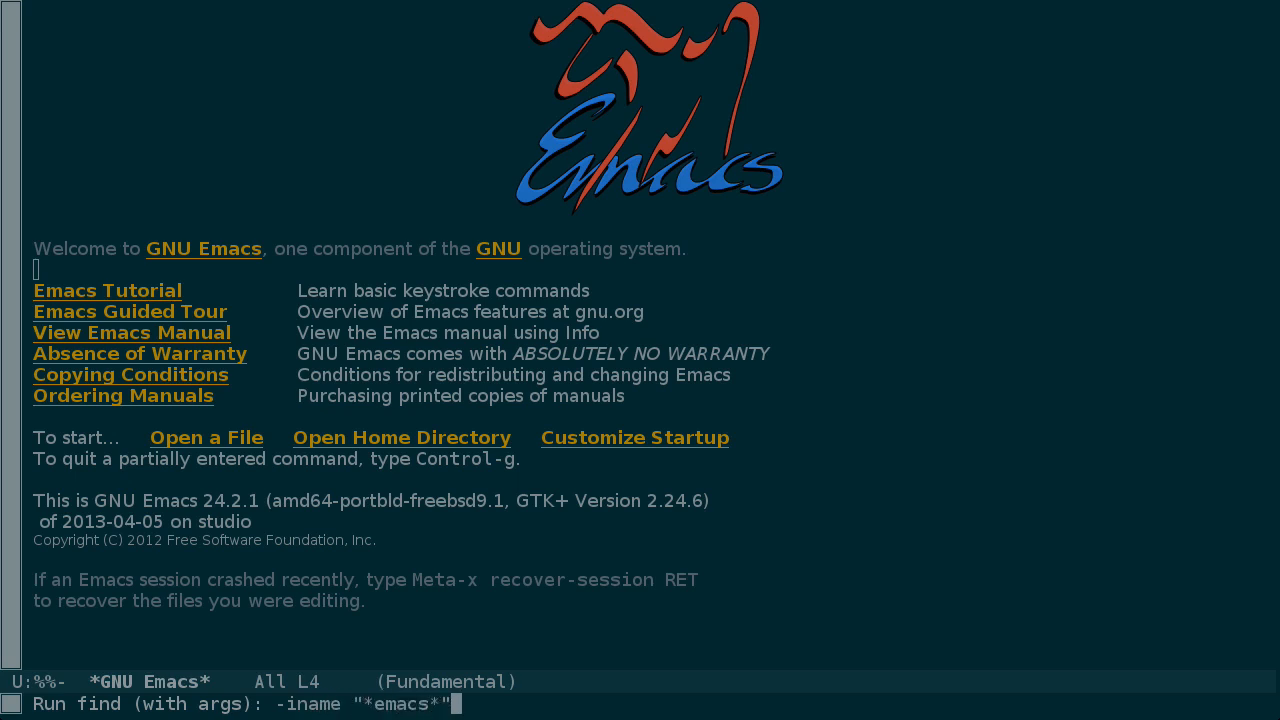
key(Return)
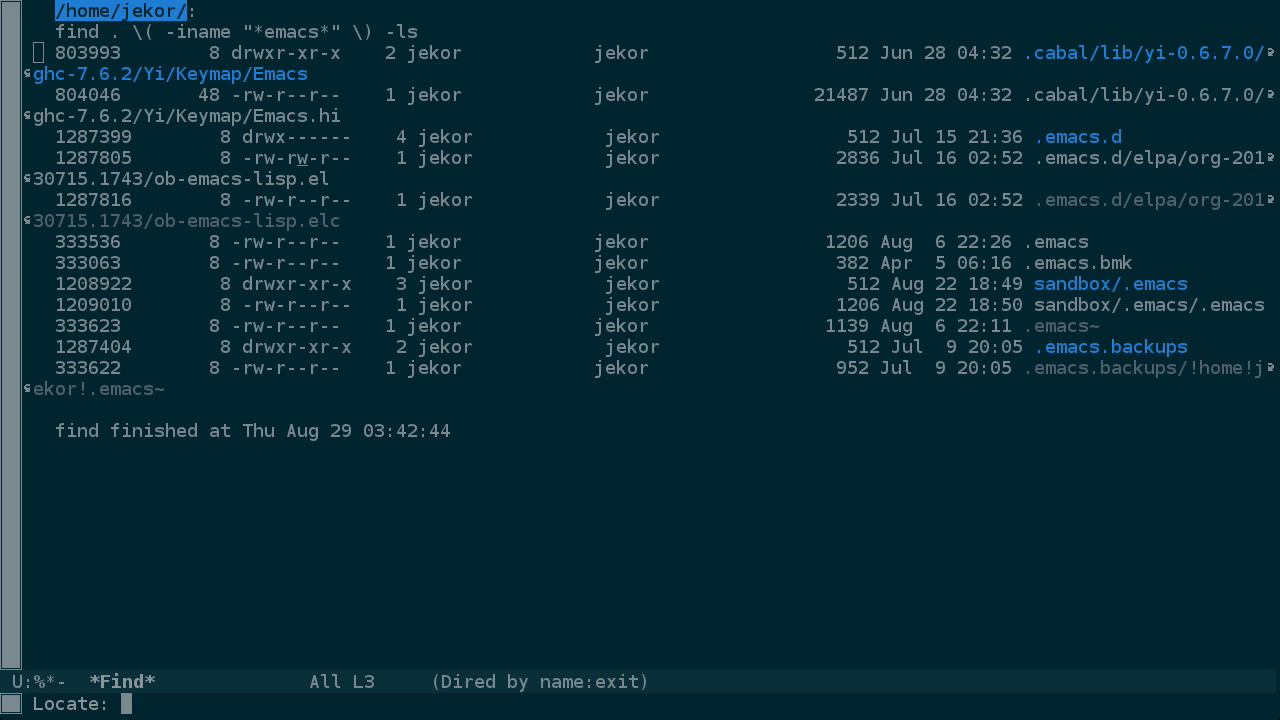
text(emacs)
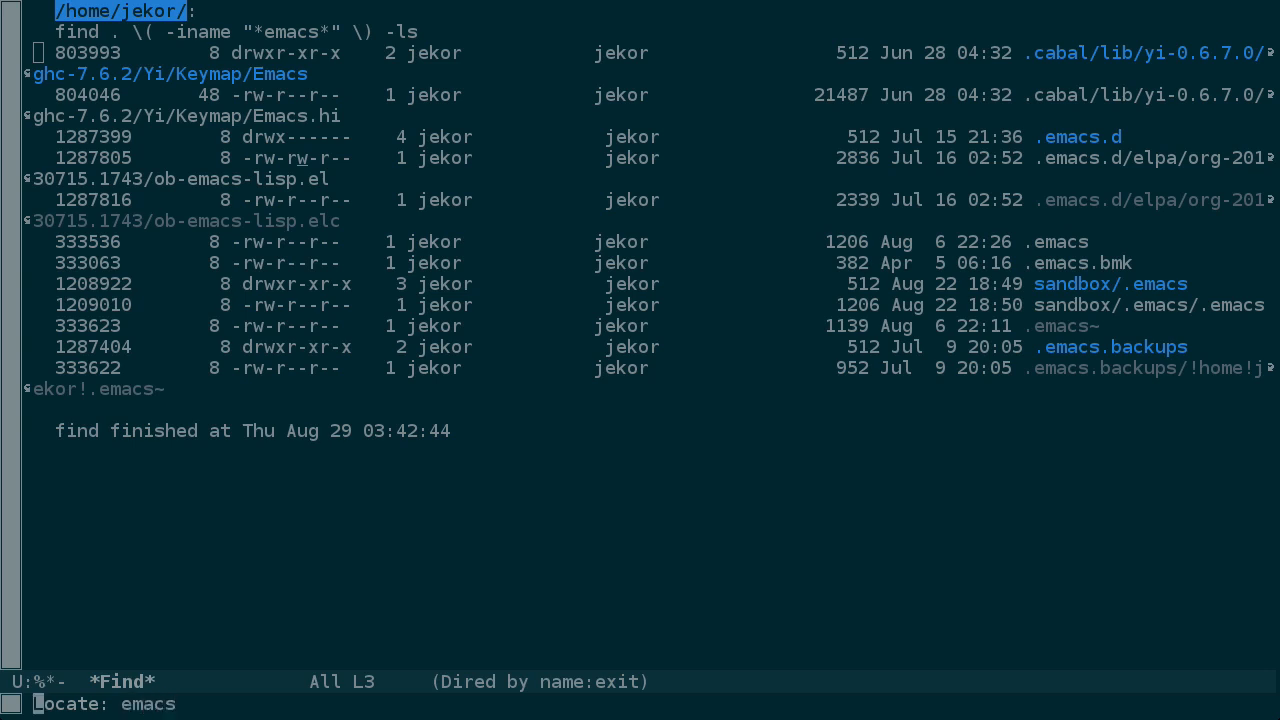
key(Return)
text(loca)
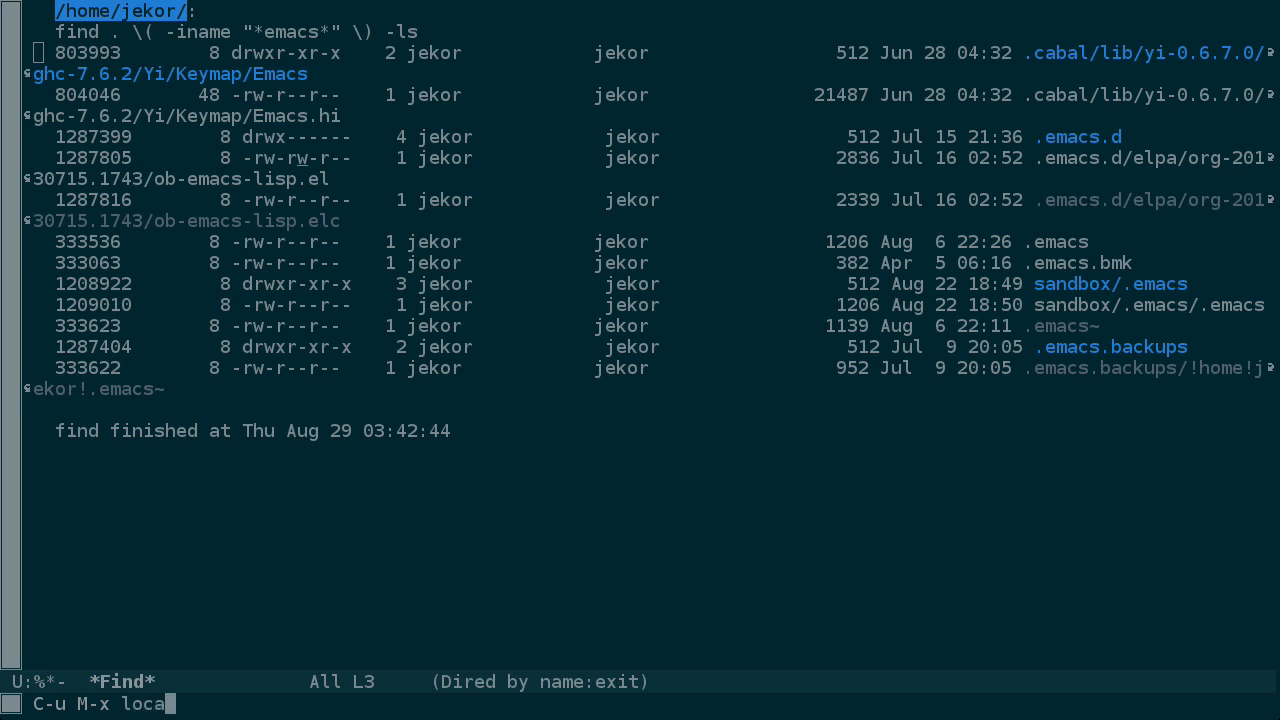
Run locate for emacs, piped through grep /home/jekor, listing .emacs, .emacs.bmk and .emacs.d.
key(Return)
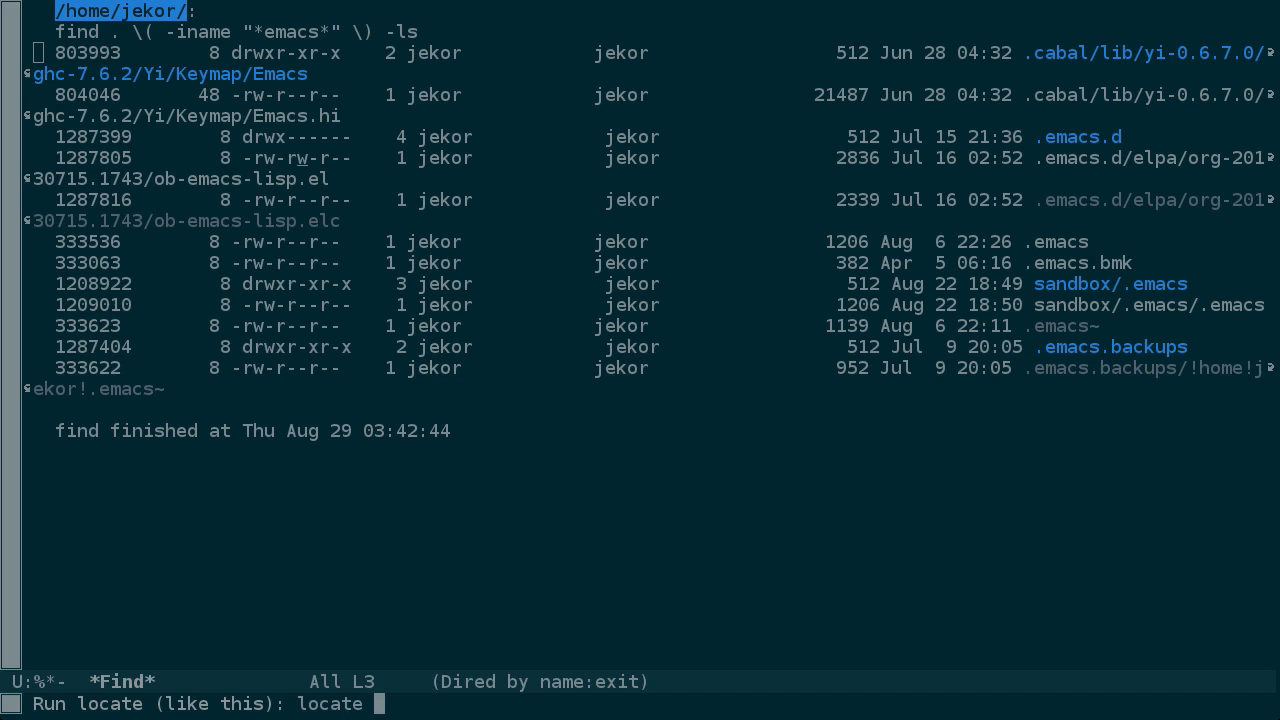
text(emacs | grep)
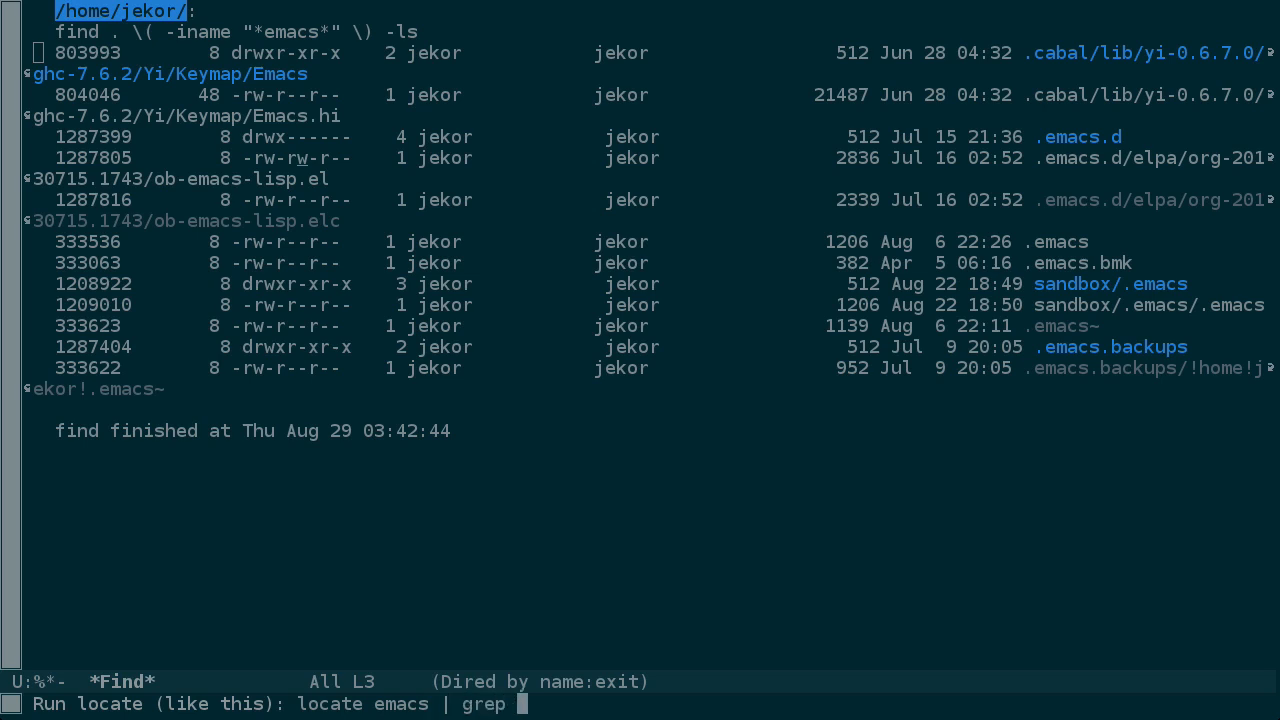
text(/home/jekor)
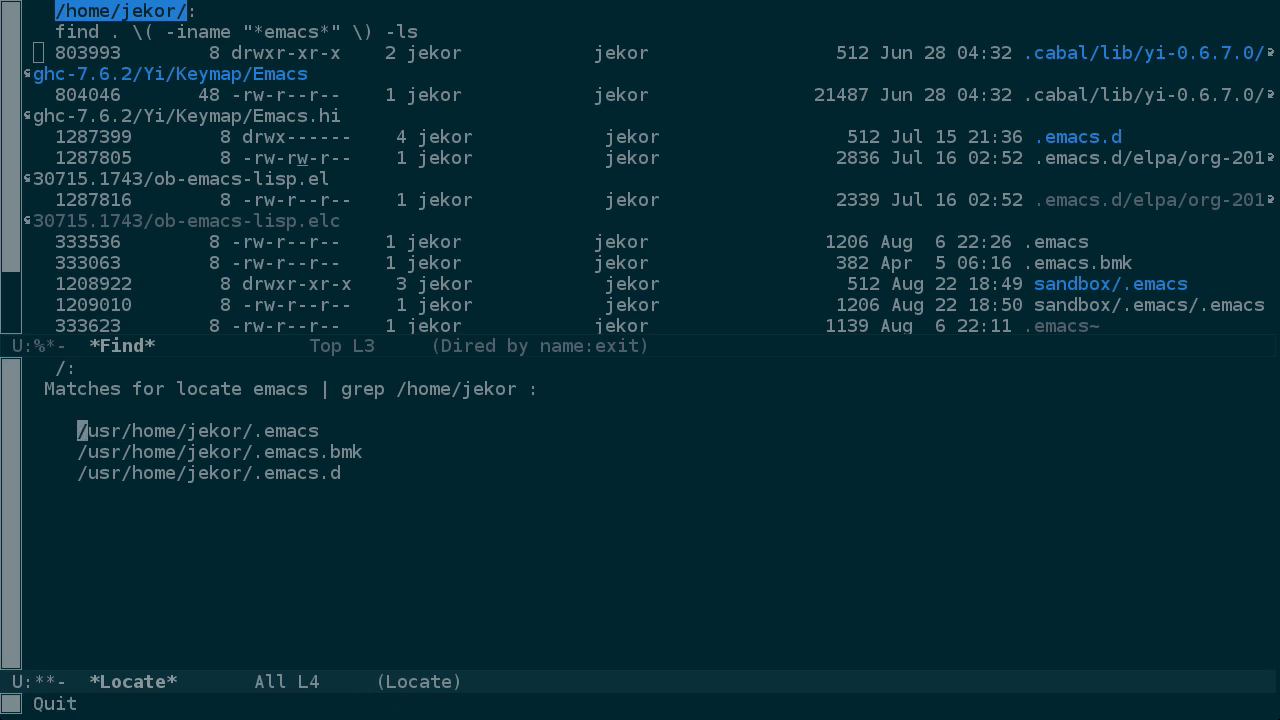
List locate options with customize-apropos and expand Locate Fcodes File, showing None.
text(customi)
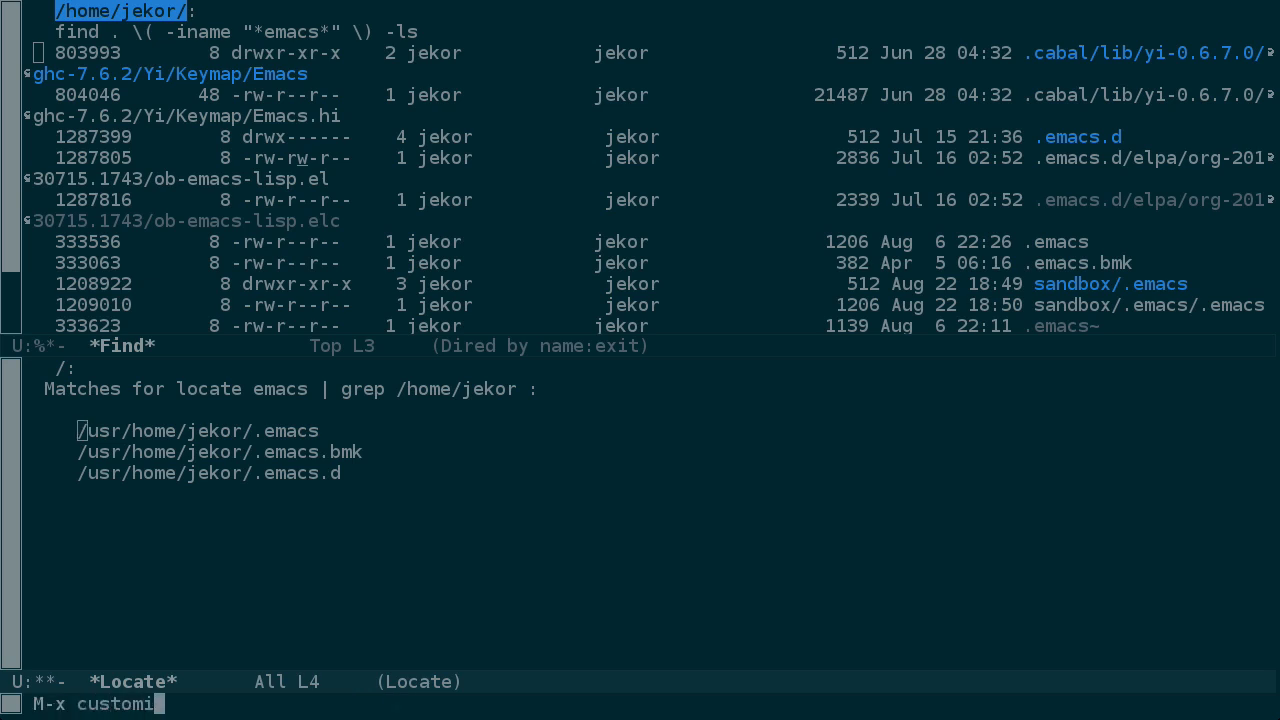
key(Return)
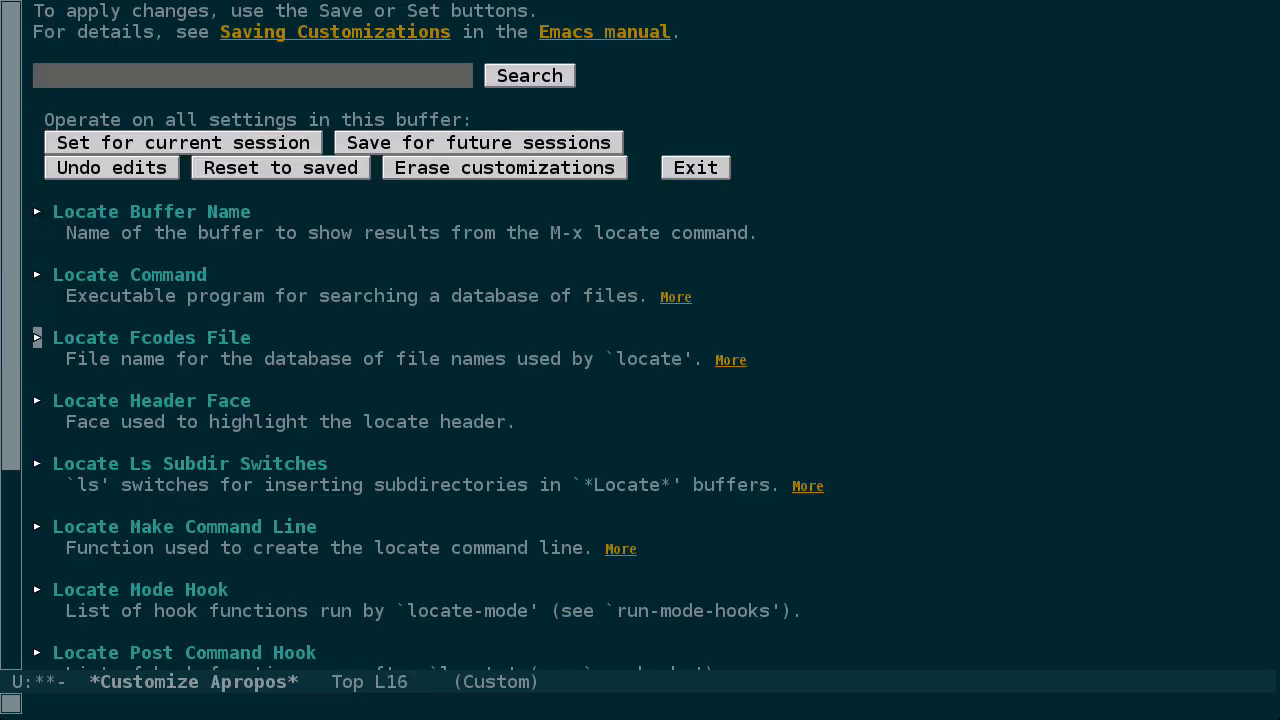
click(37, 338)
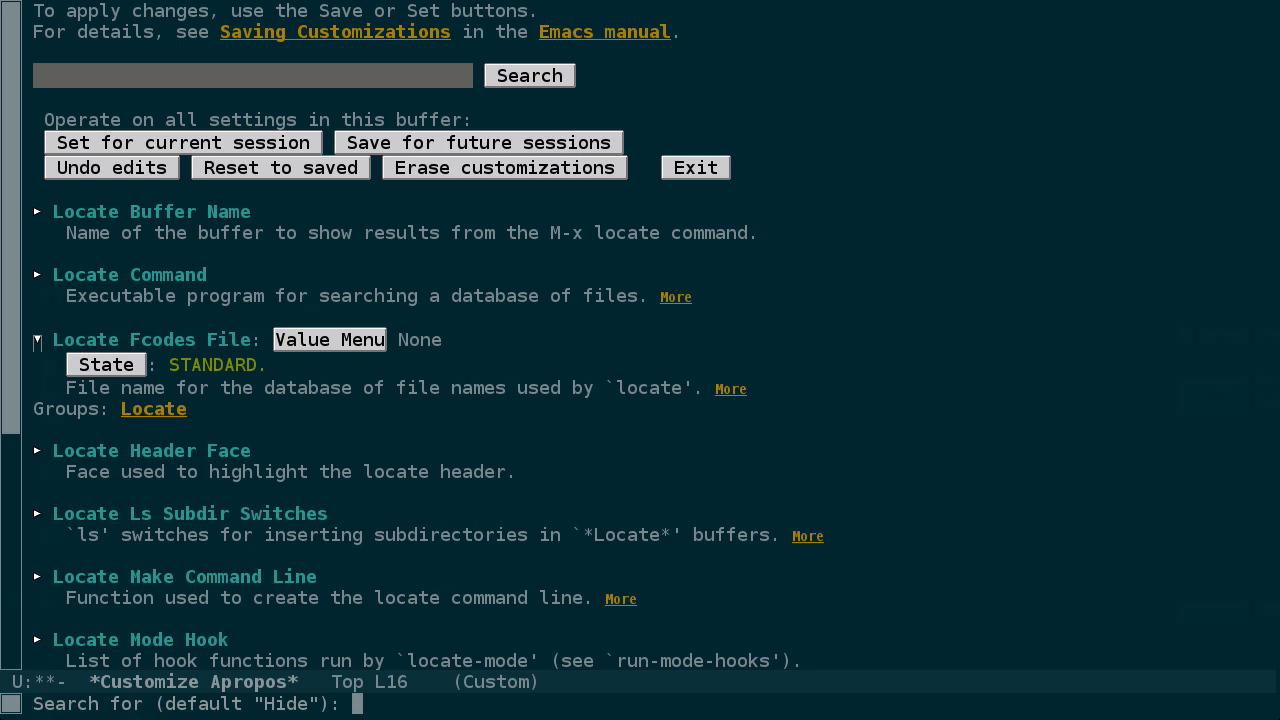
Start an rgrep for emacs across all files under ~/.
text(em)
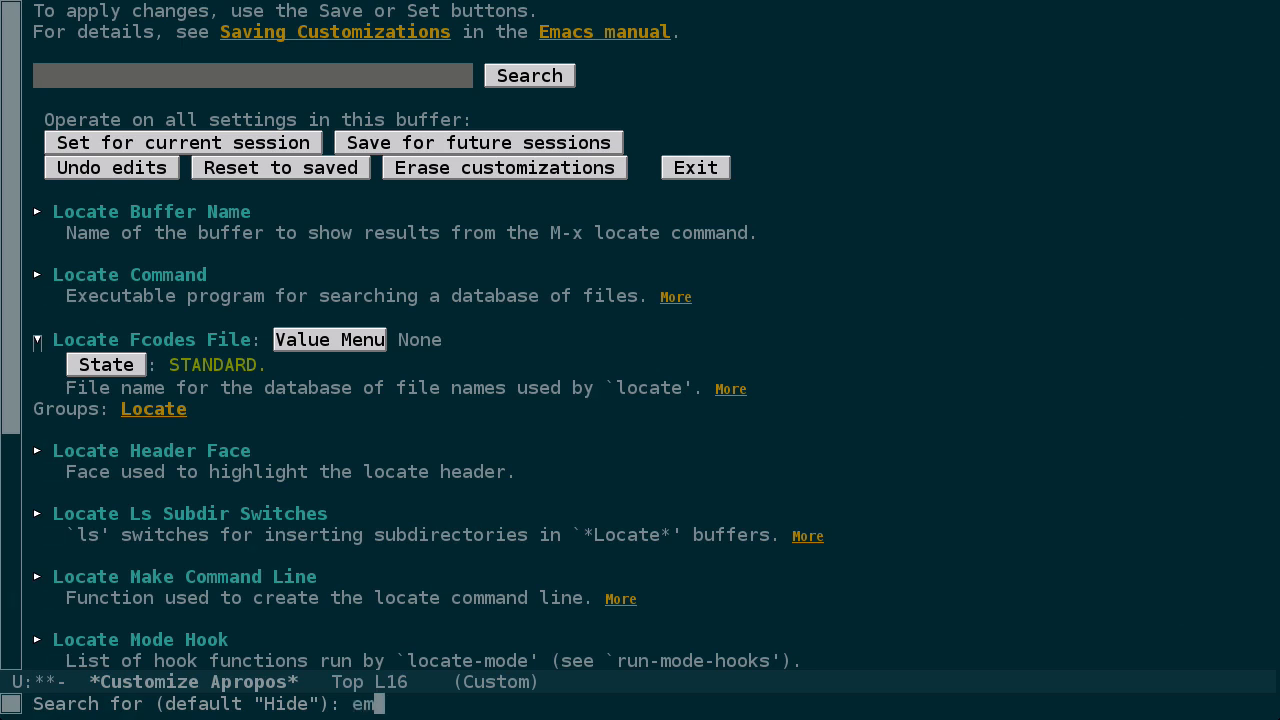
text(acs)
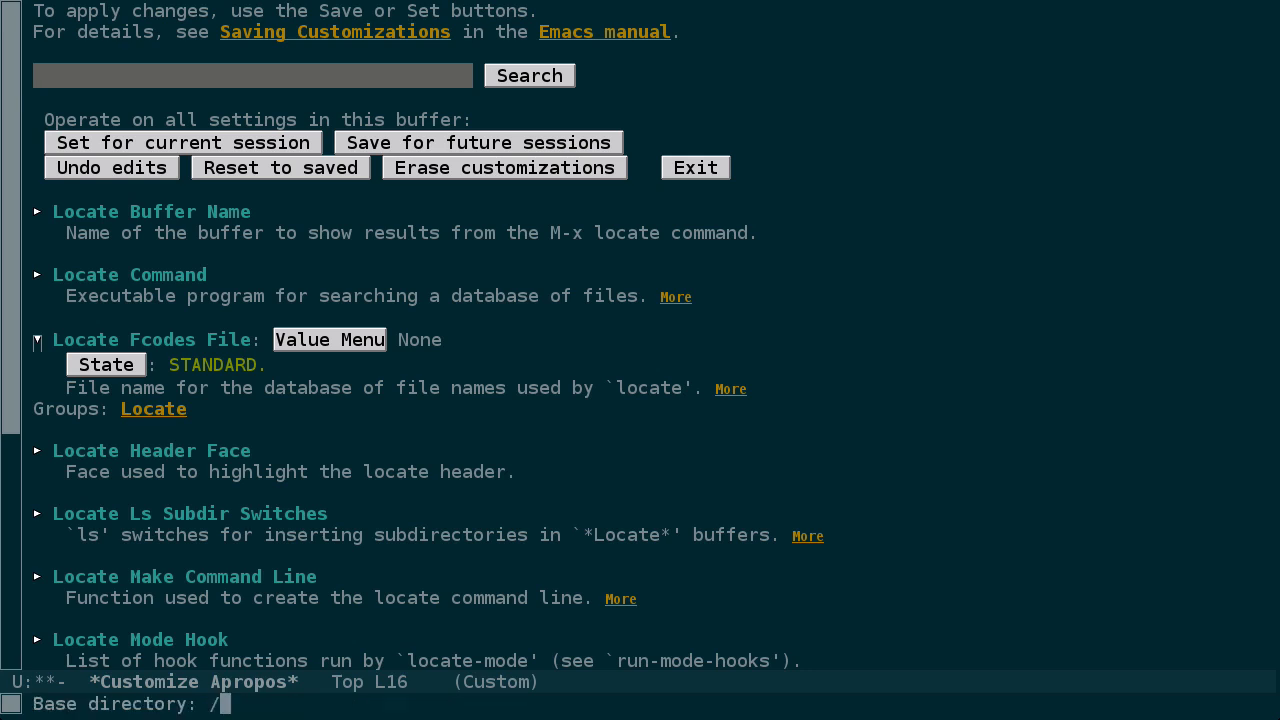
text(~)
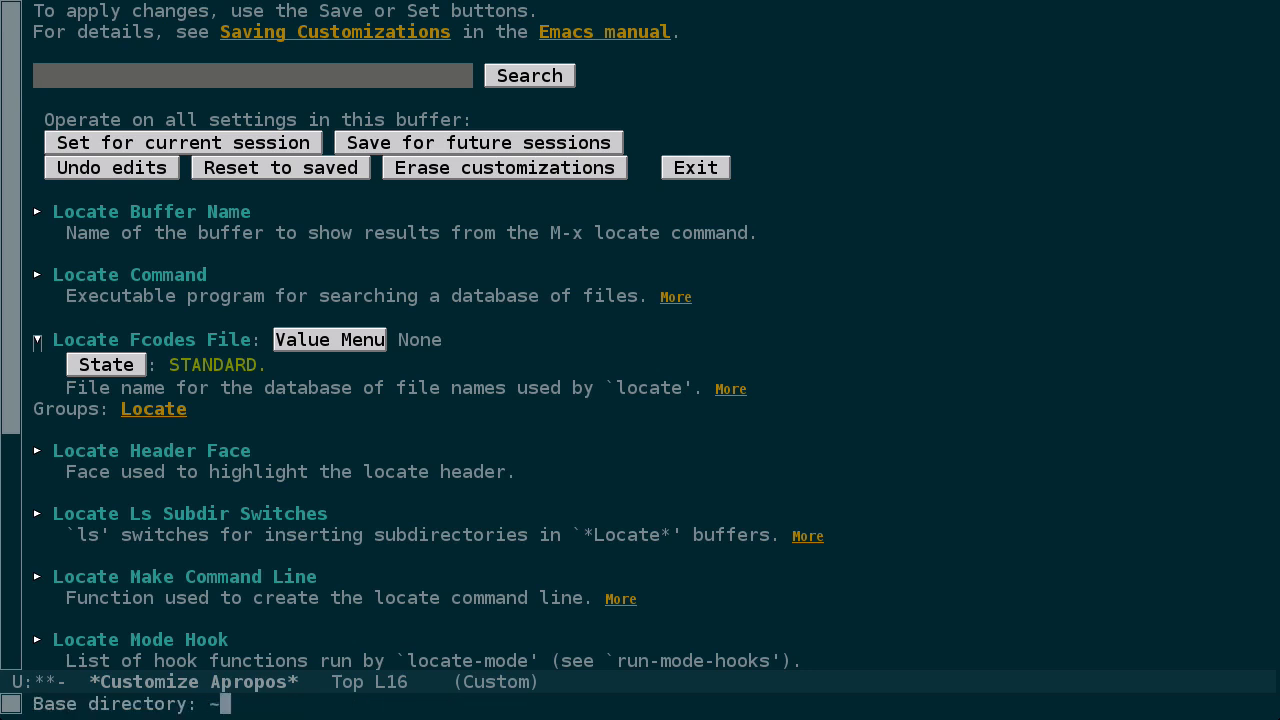
text(/)
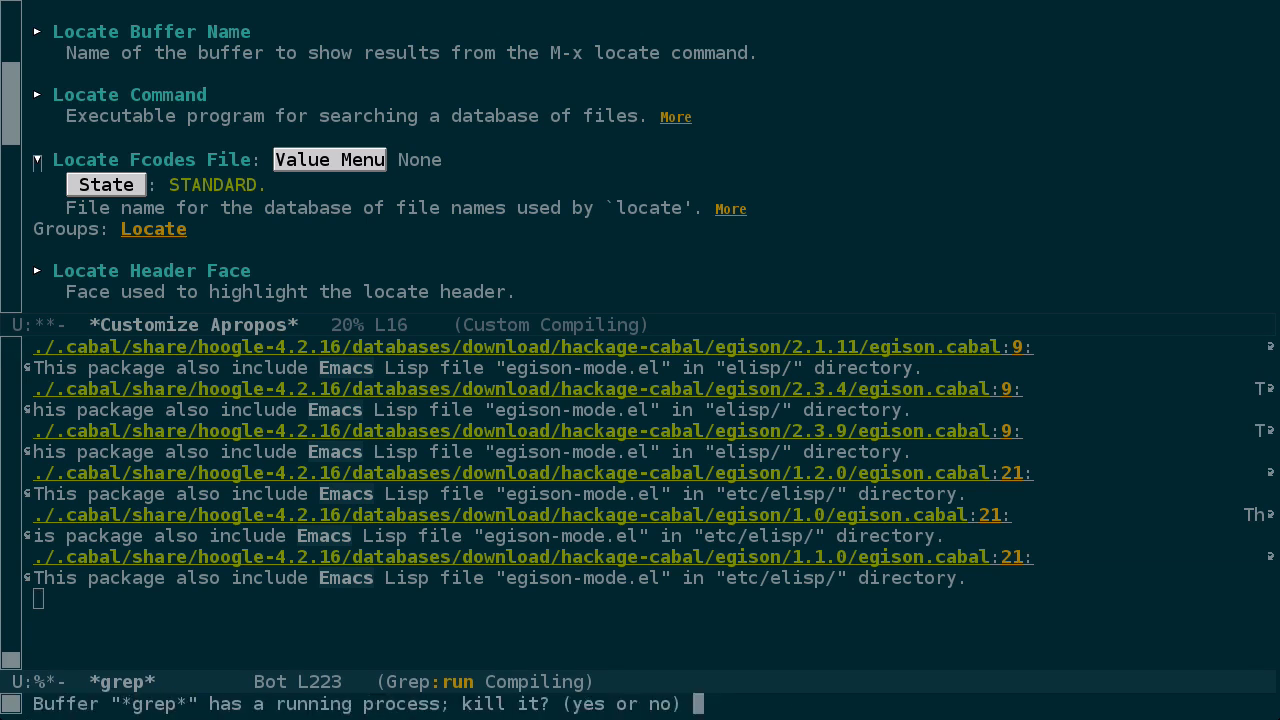
Kill the running rgrep and lgrep for emacs in the home-directory files instead.
text(yes)
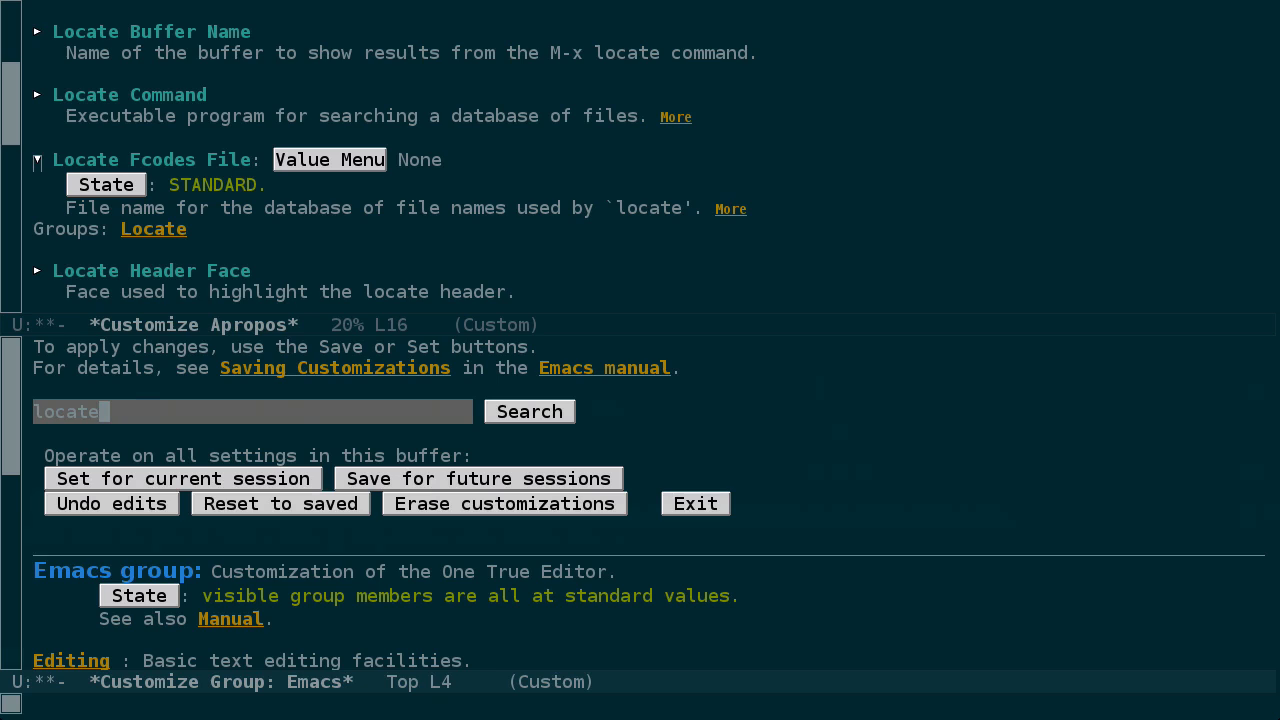
text(l)
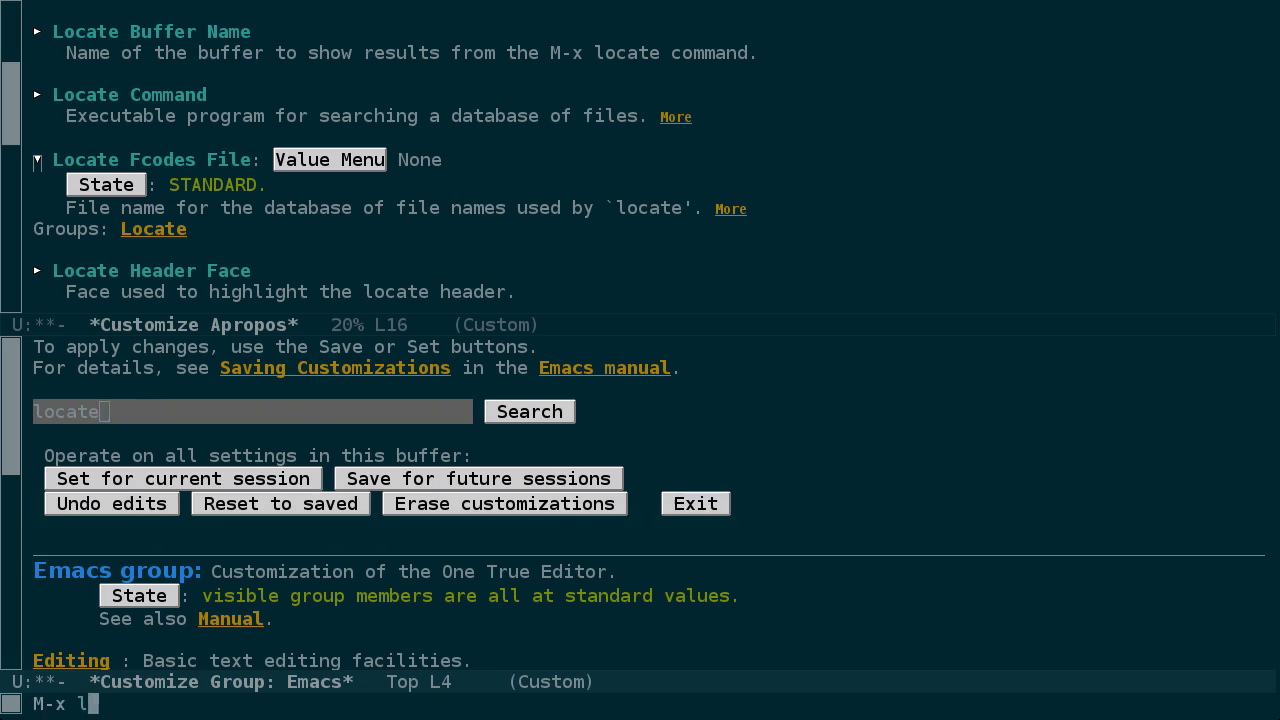
text(e)
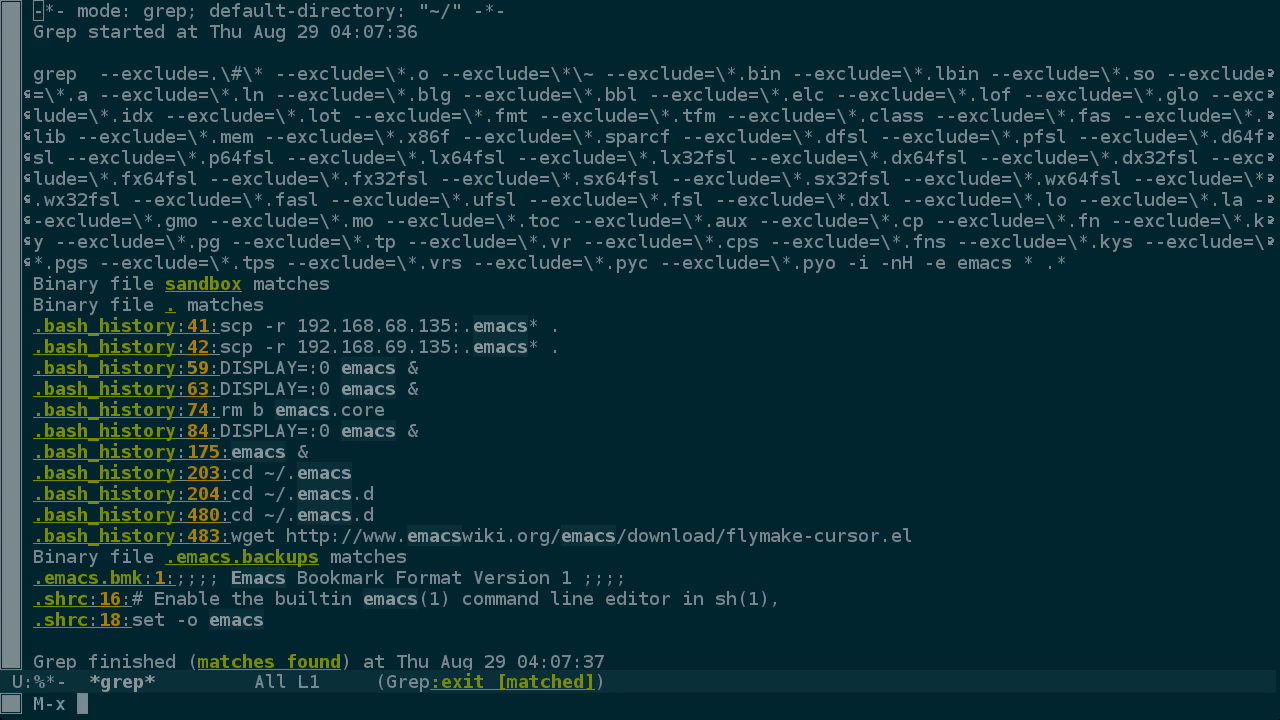
Add a .DS_Store entry to Grep Find Ignored Directories in the grep customization group.
text(customize)
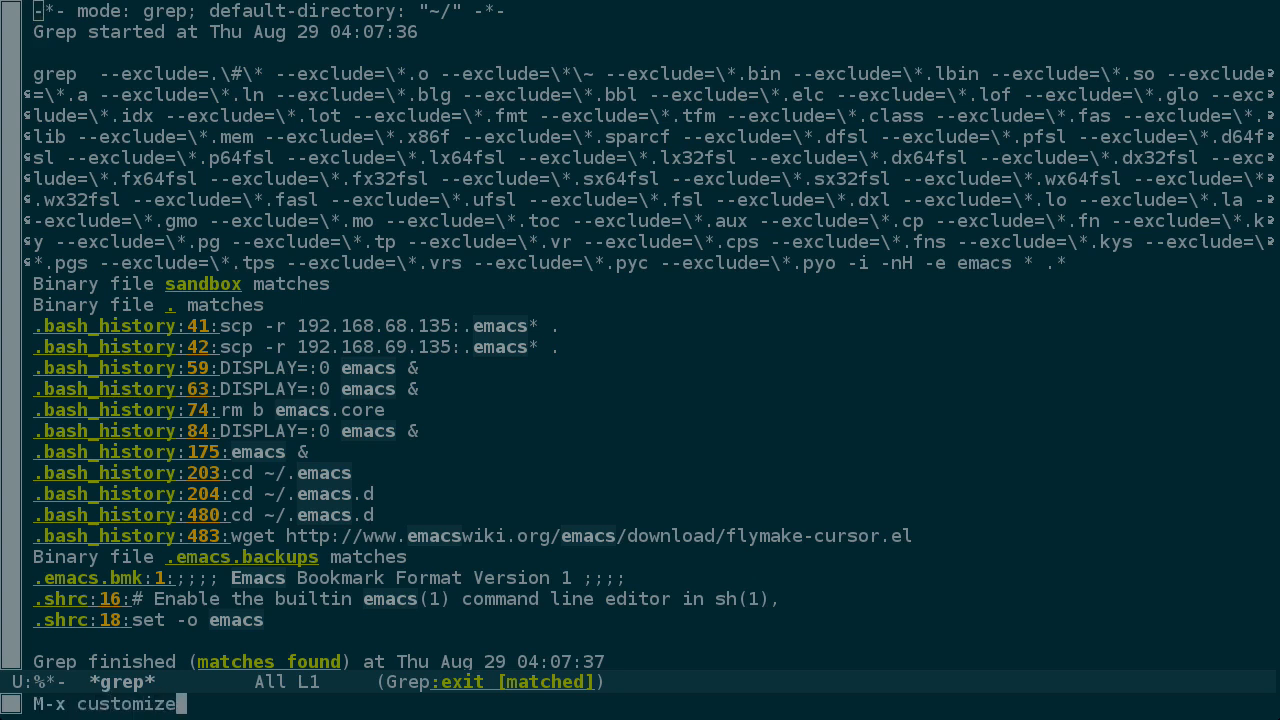
text(gre)
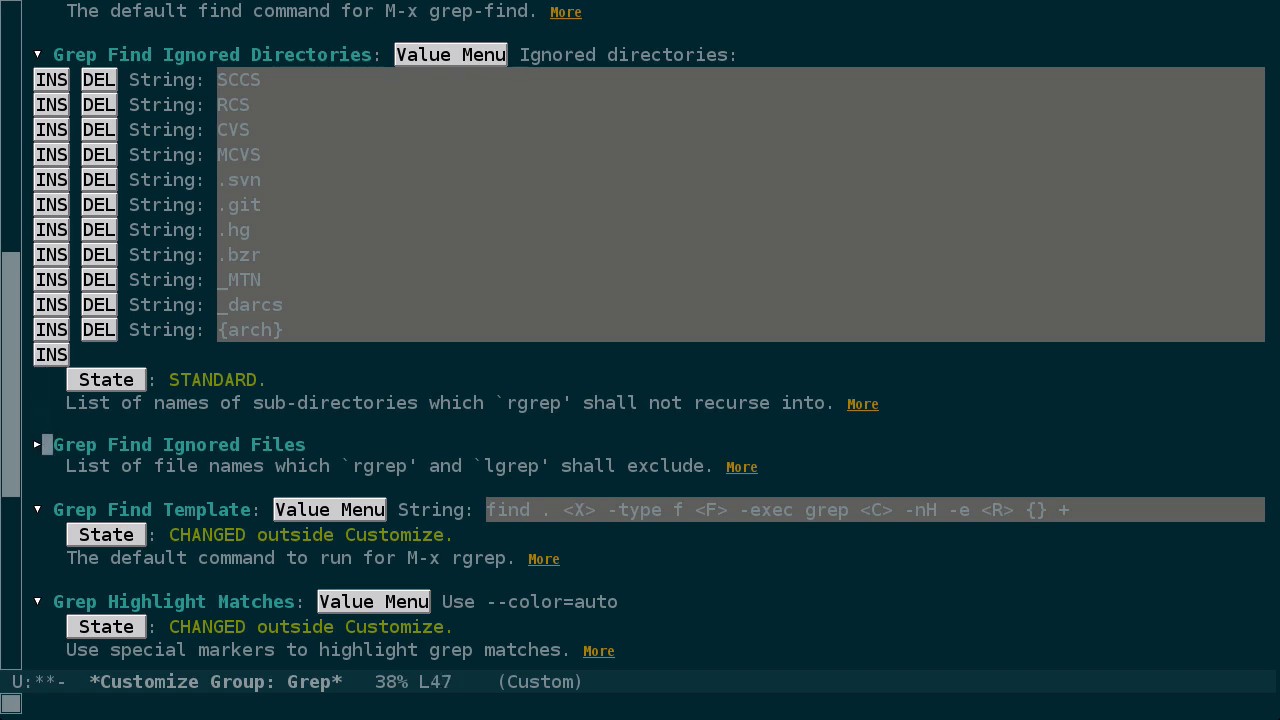
click(38, 444)
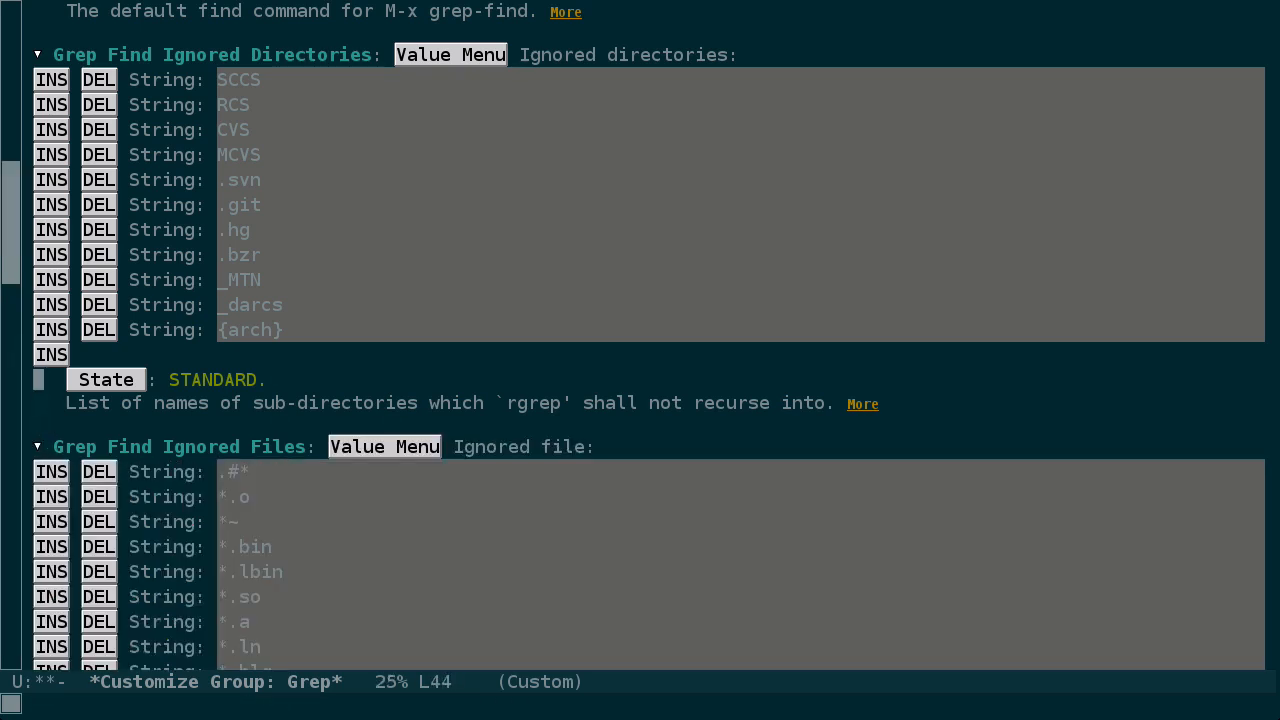
click(50, 354)
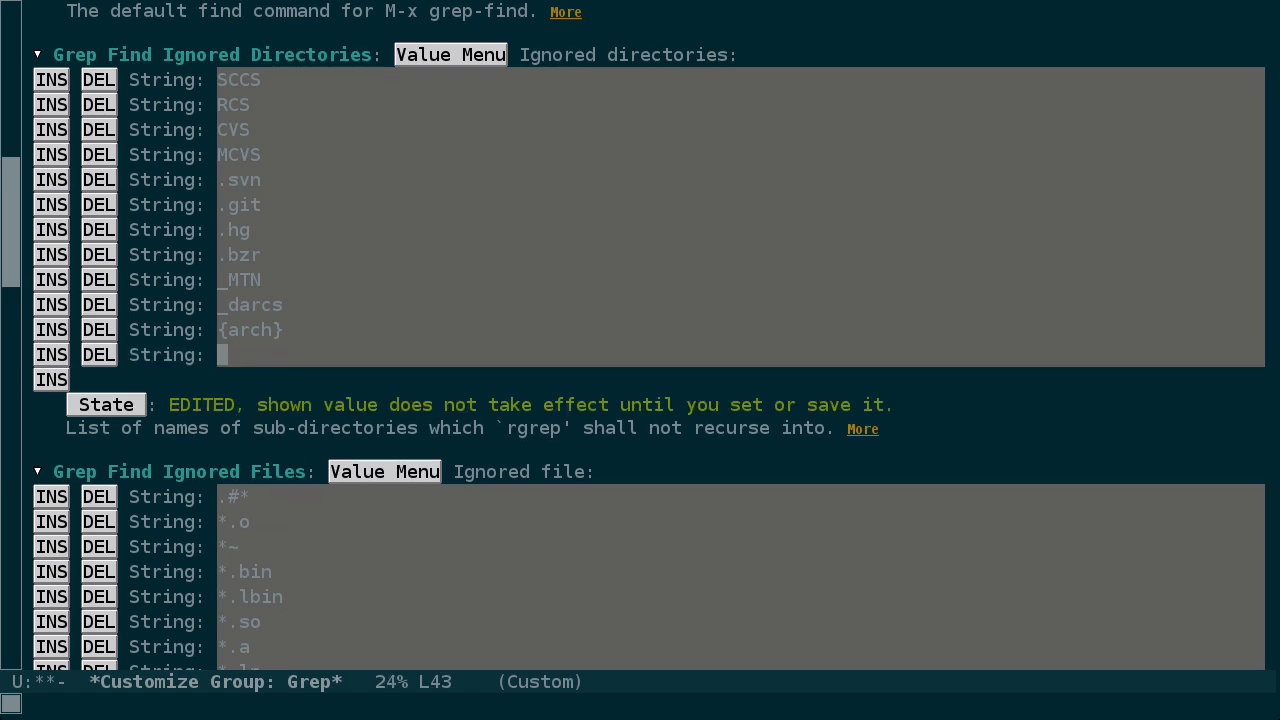
text(.DS_S)
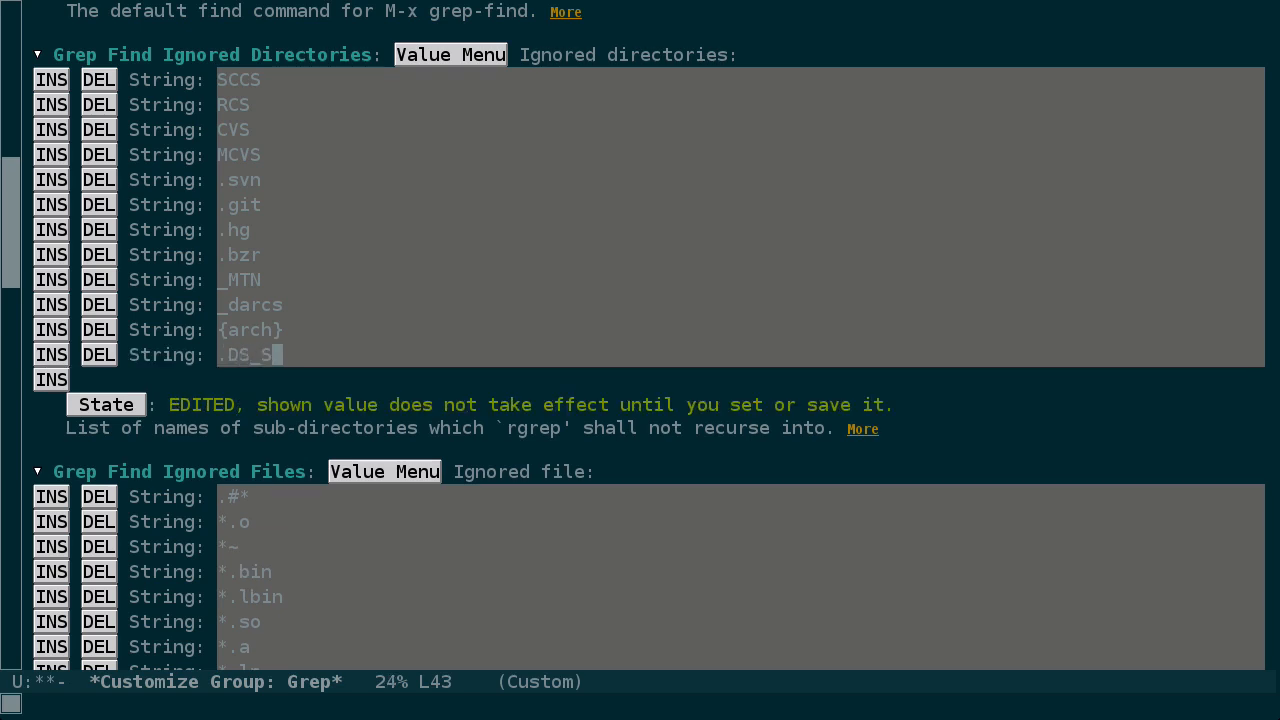
text(tore)
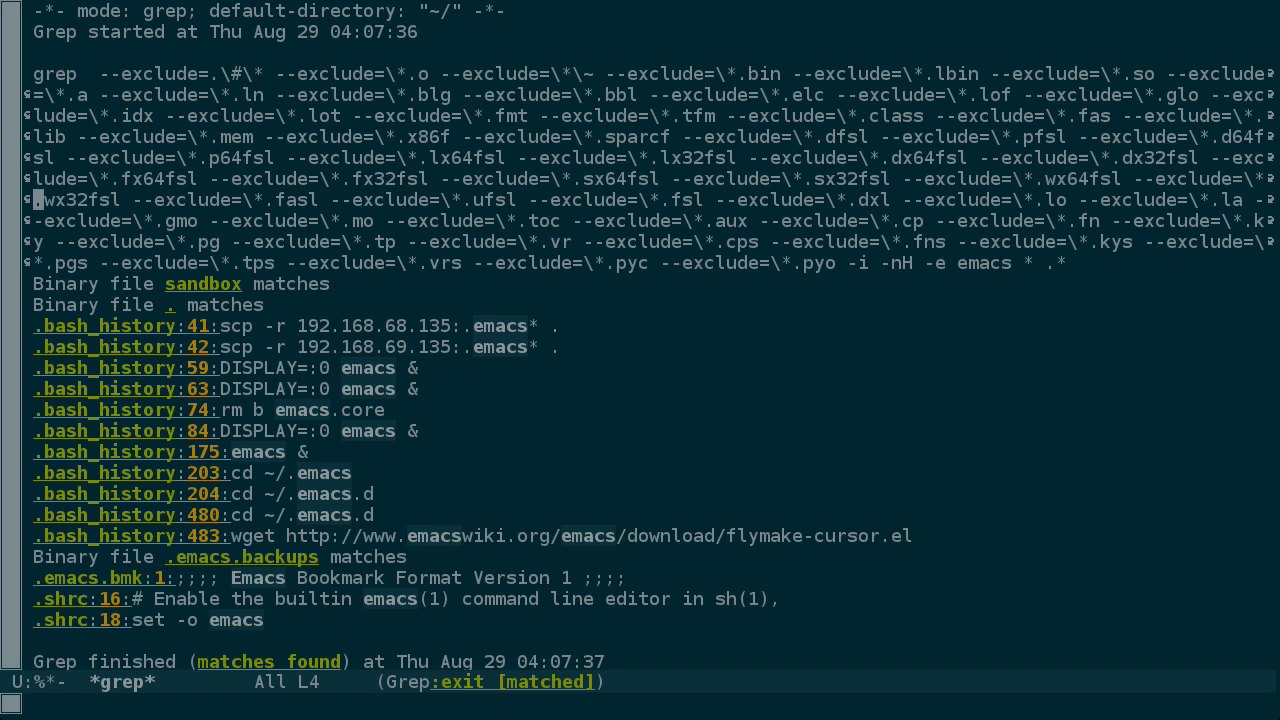
key(alt+x)
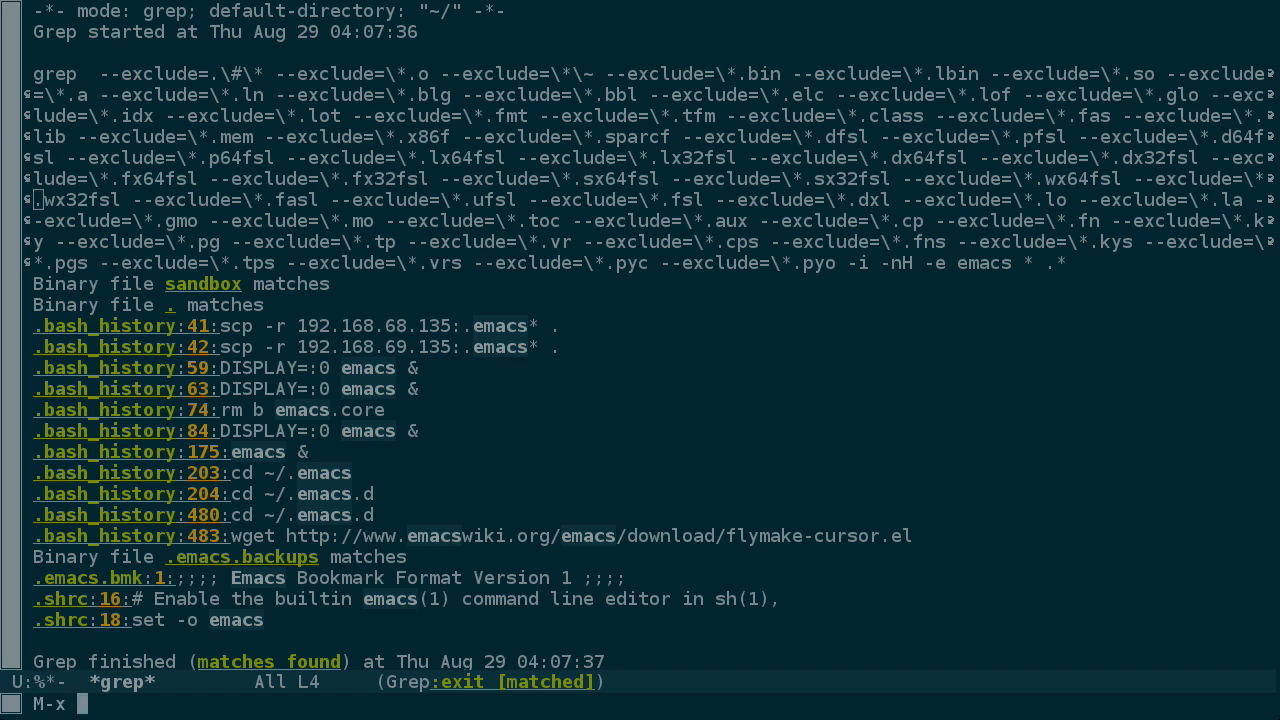
Grep home-directory files for DISPLAY, then bring up the package list.
text(DI)
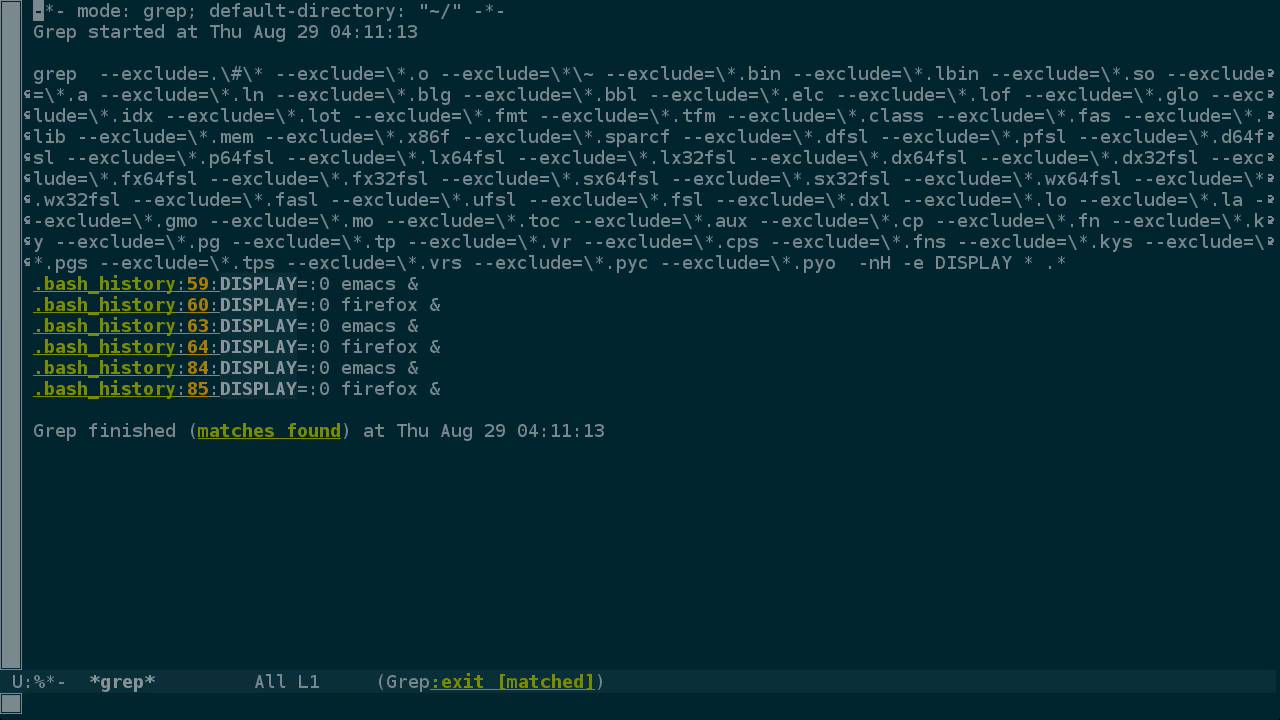
text(list-pa)
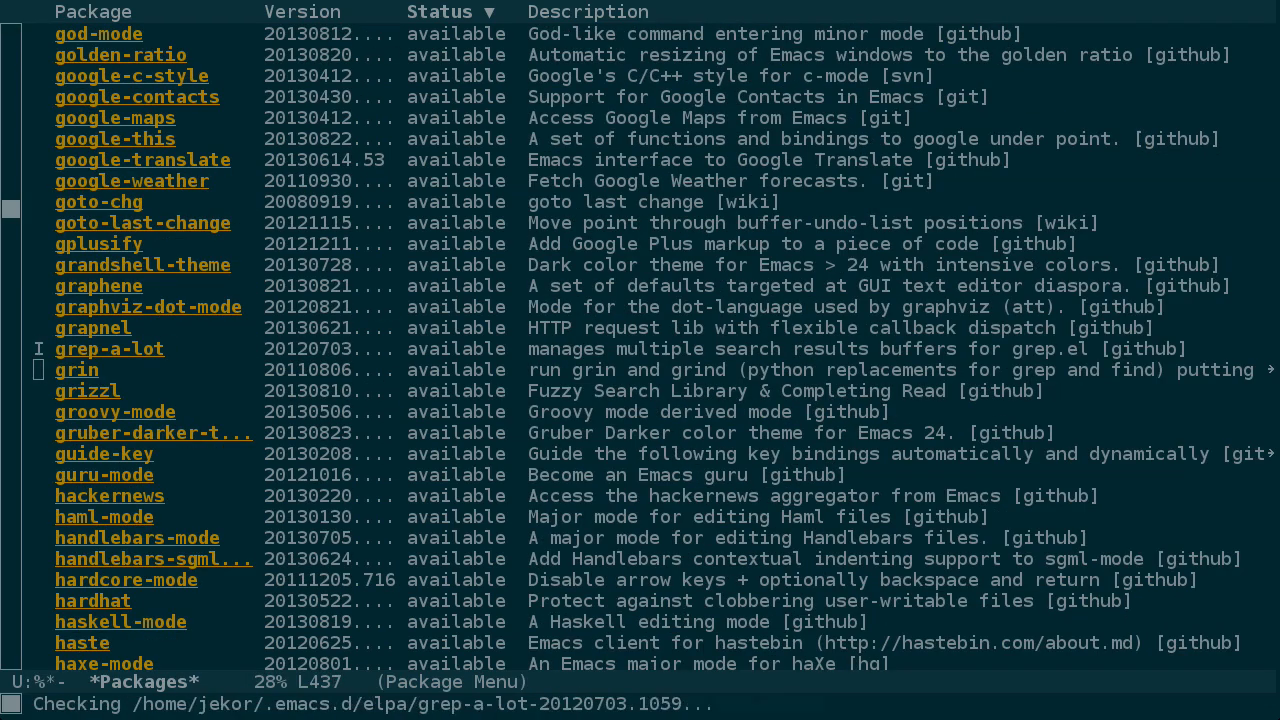
Install grep-a-lot from the package list and open the top-level Emacs customization group.
scroll(down, 3)
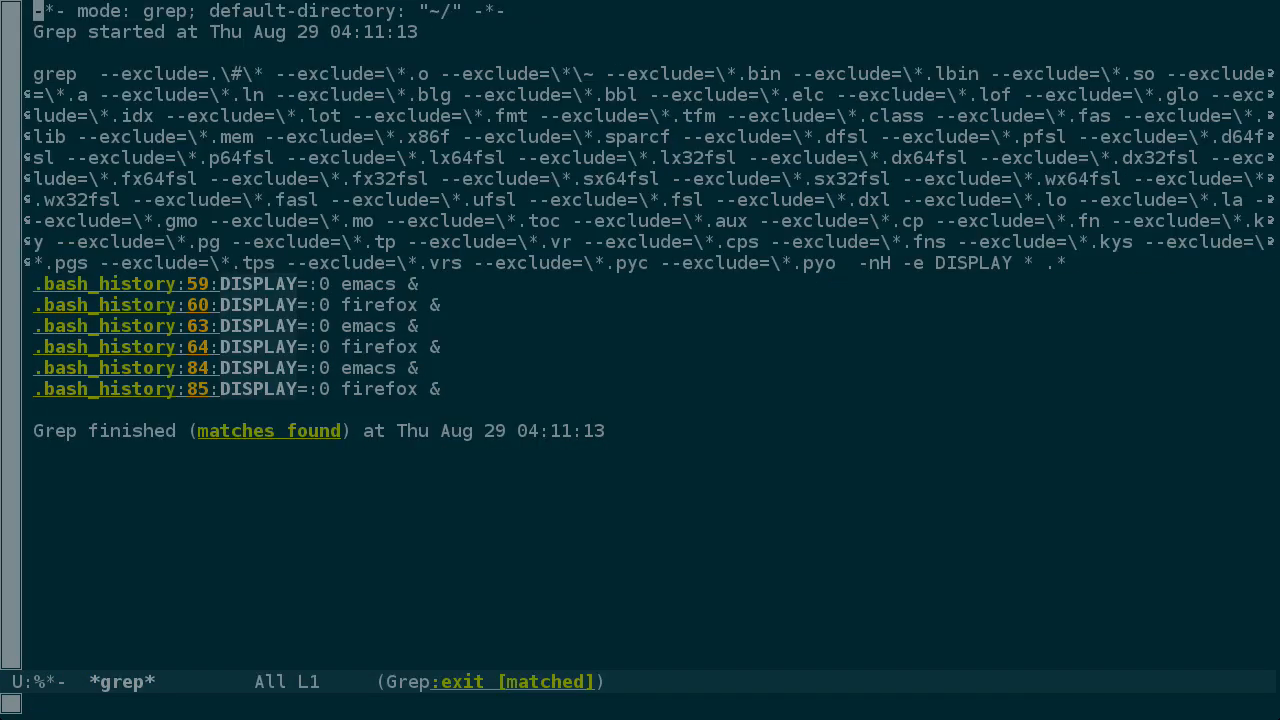
text(em)
text(locate)
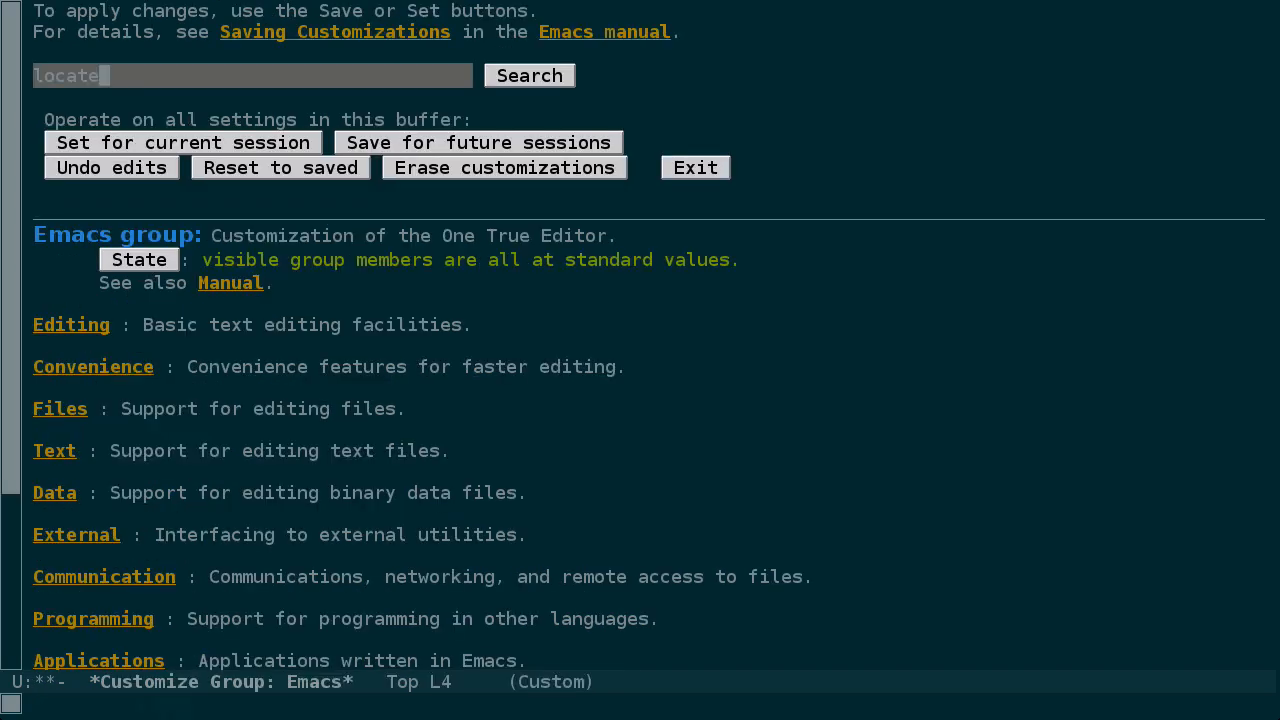
Search customization options for grep, yielding the Window Sides Slots result.
text(grep)
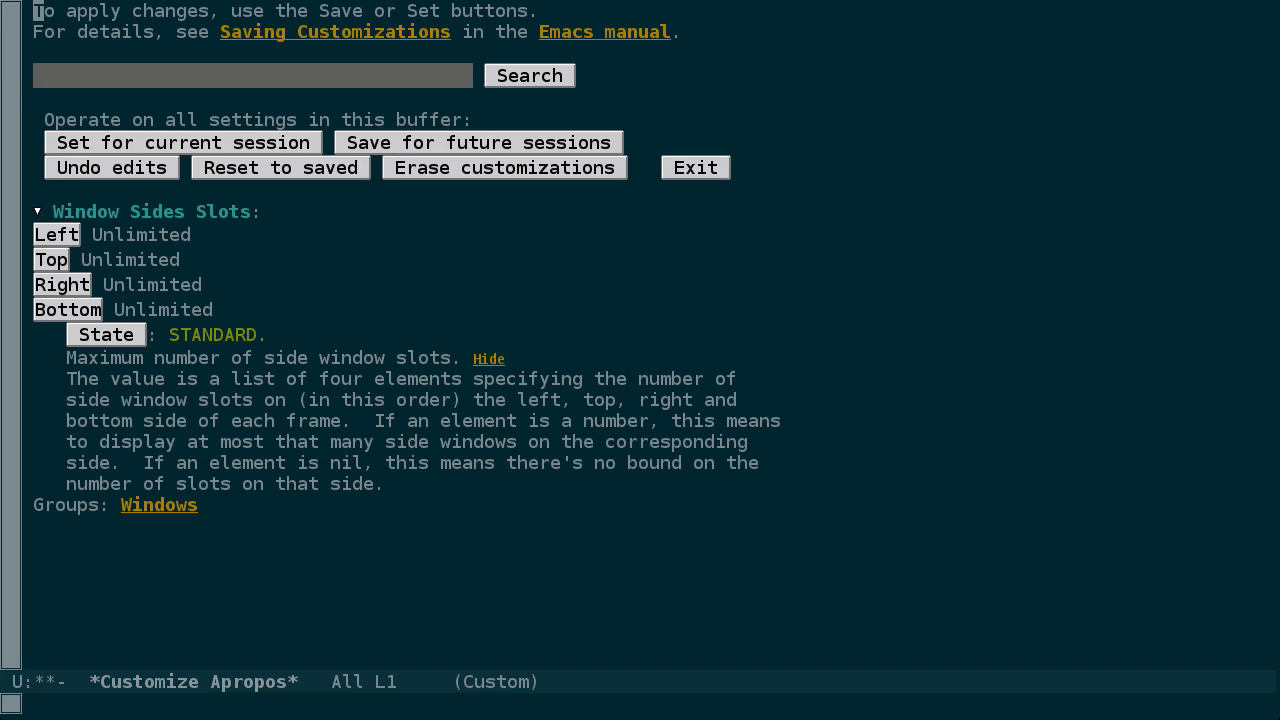
Rgrep for grep-a-lot under ~/.emacs.d and open grep-a-lot.el from its first match.
text(gr)
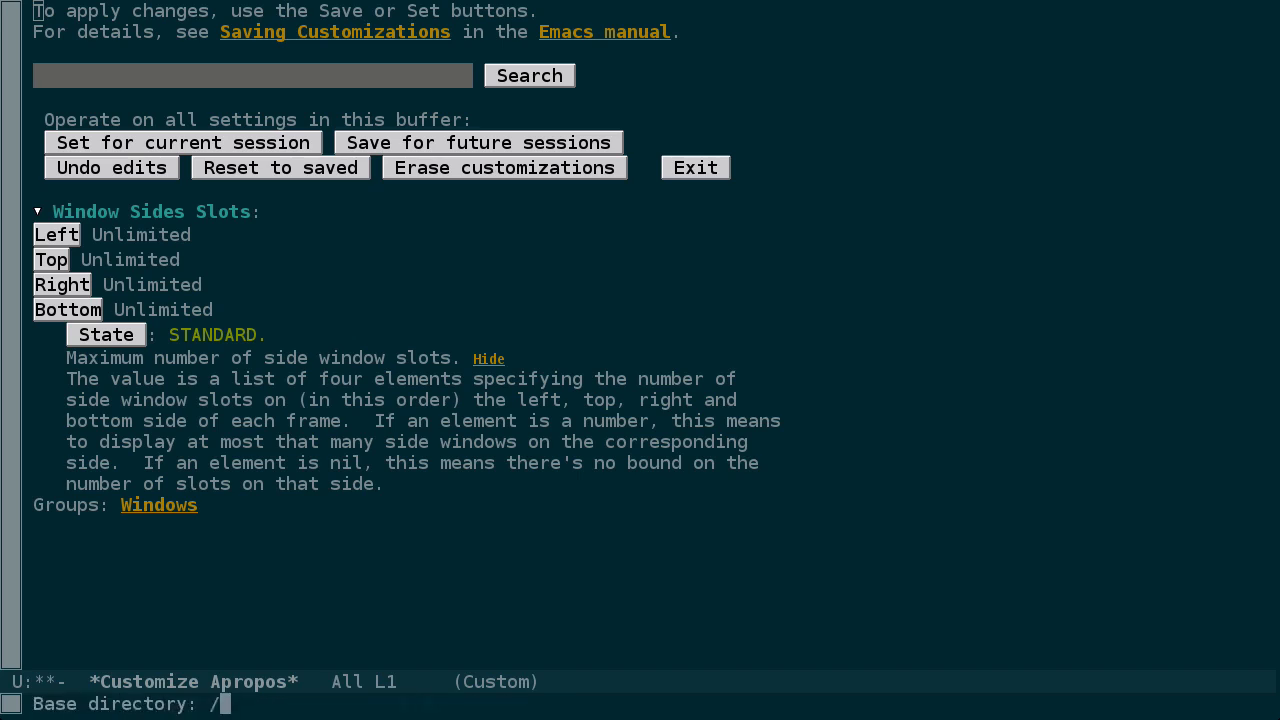
text(~/.emacs.d)
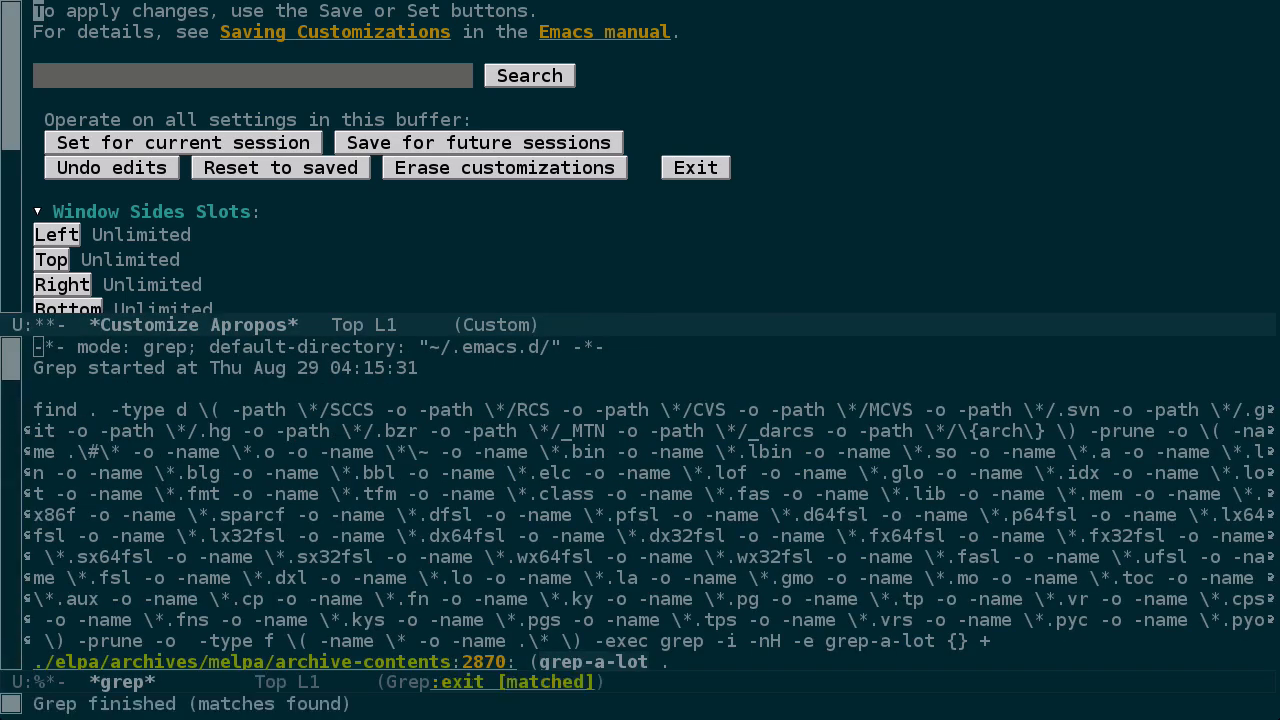
scroll(down, 3)
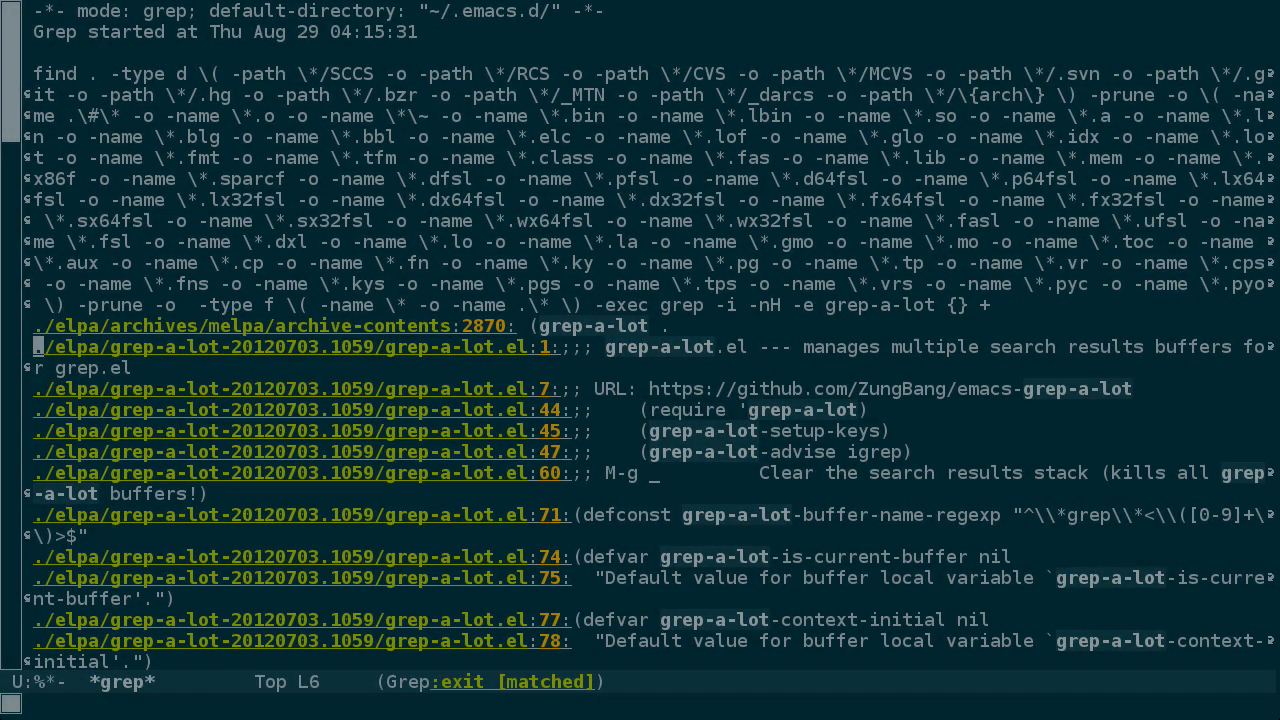
click(290, 346)
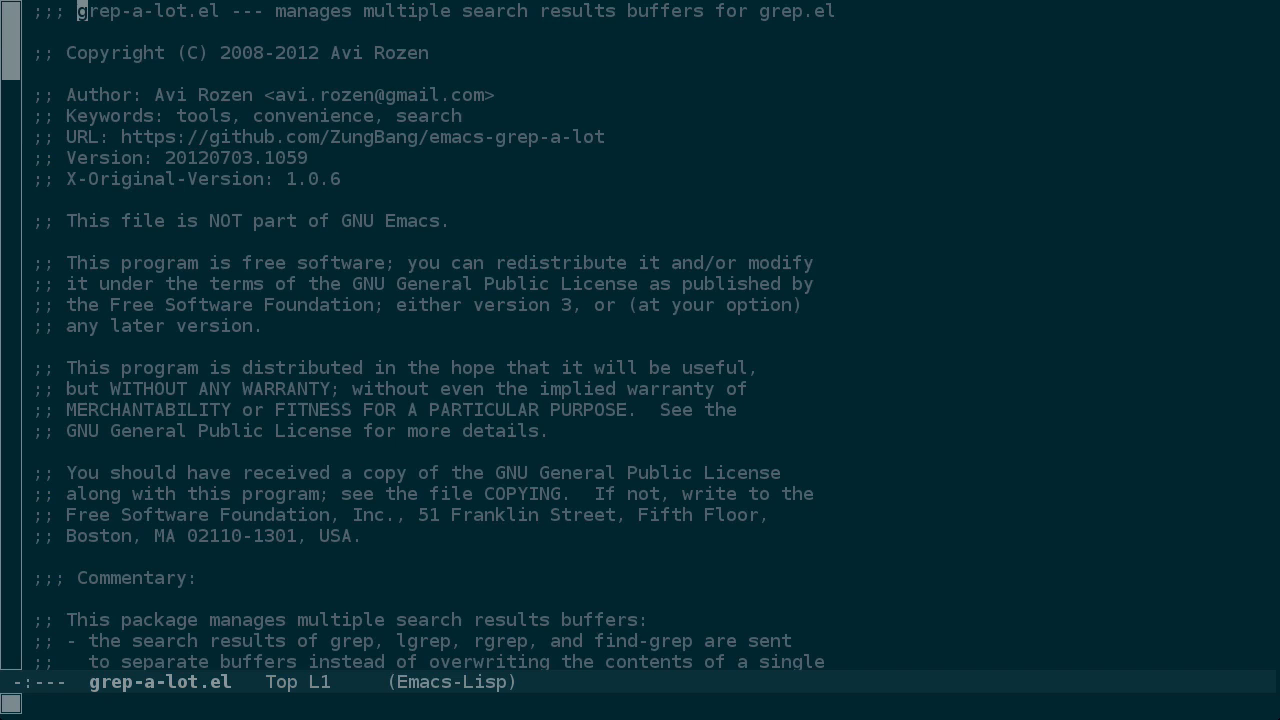
Copy the (require 'grep-a-lot) and (grep-a-lot-setup-keys) lines from the Installation notes.
scroll(down, 3)
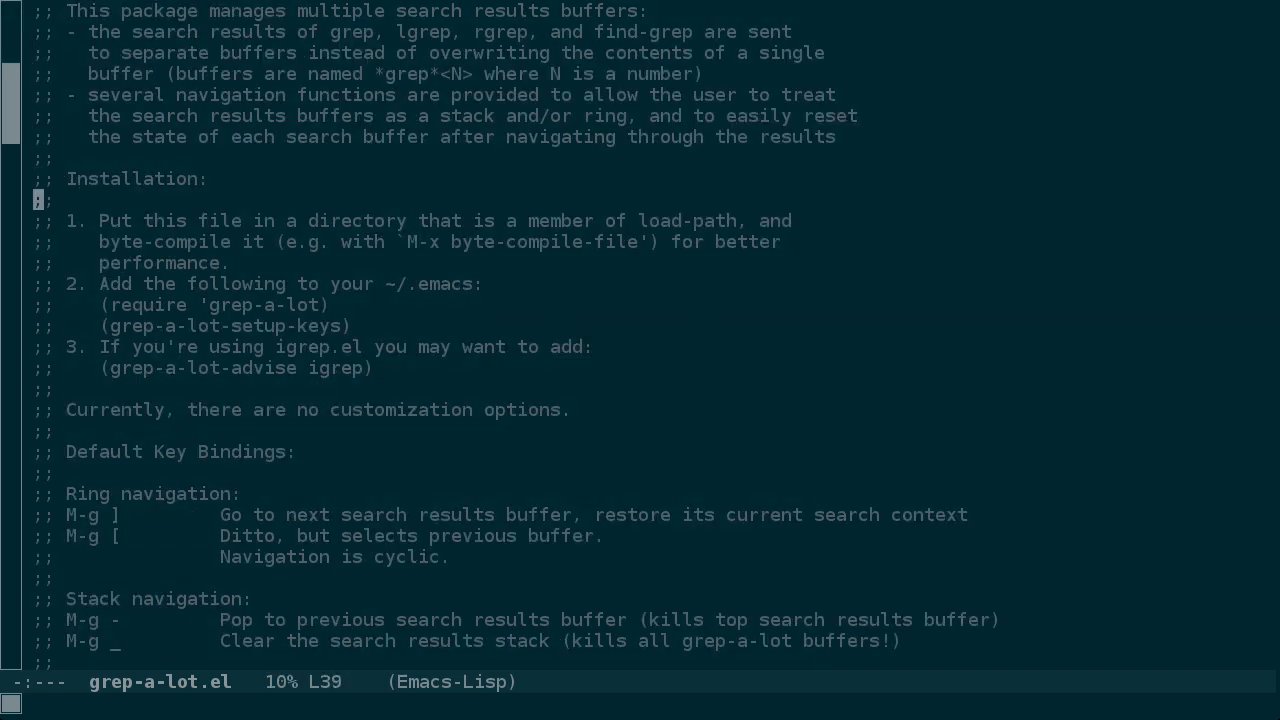
key(down)
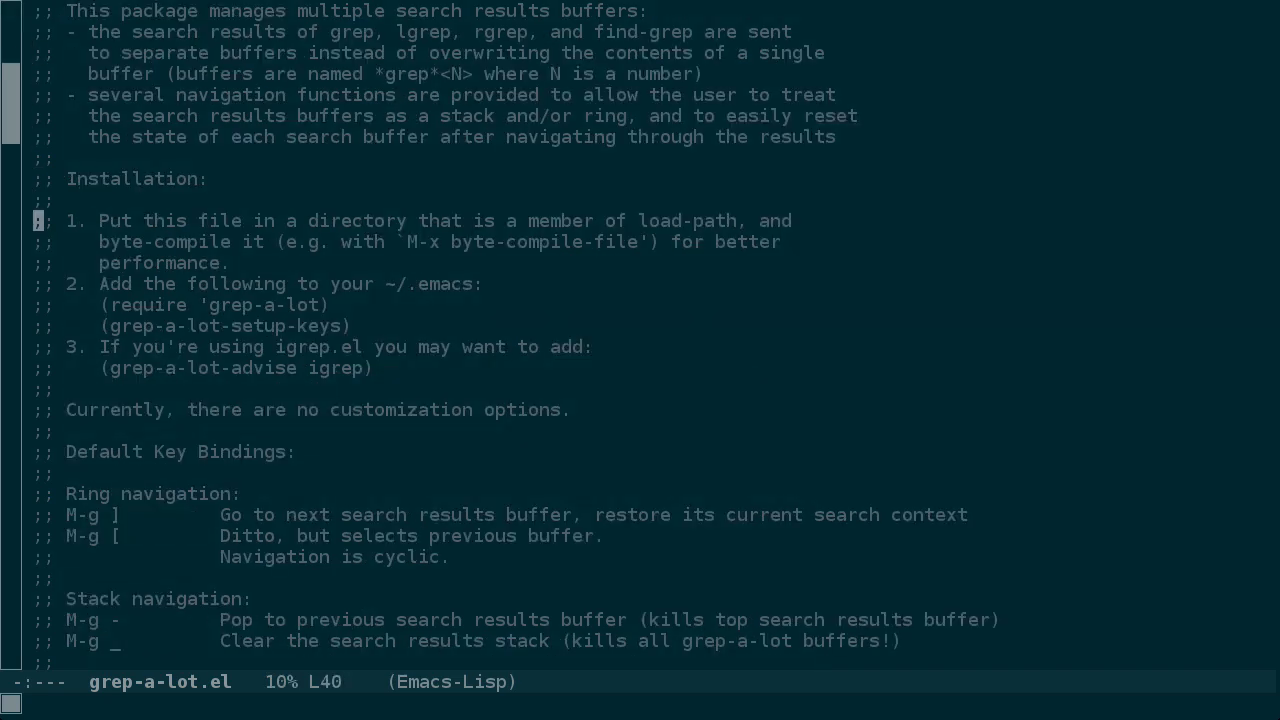
key(Down)
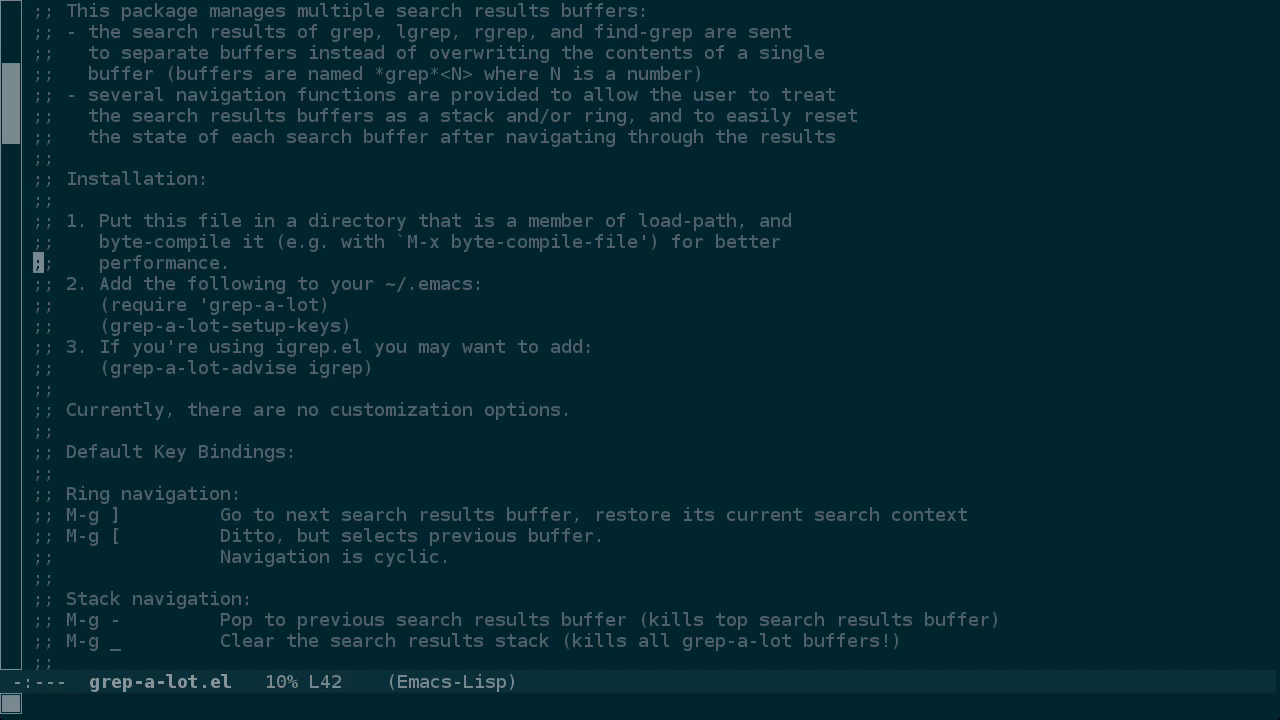
key(down)
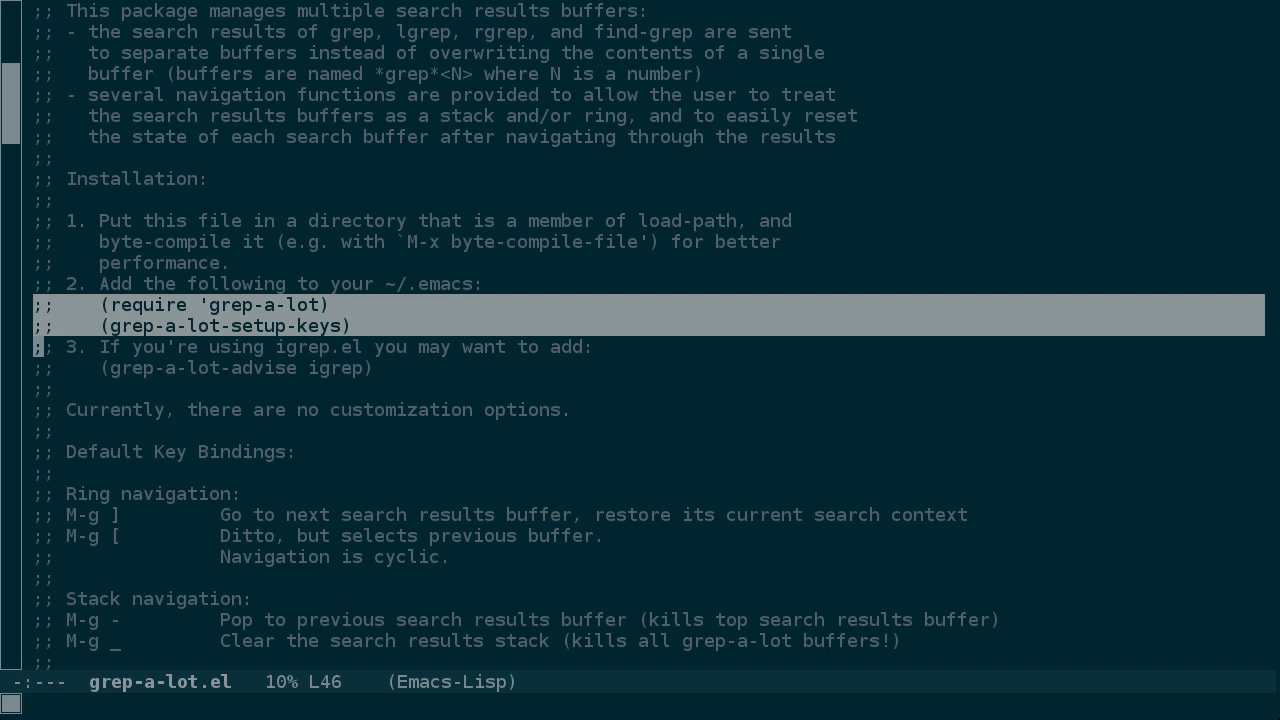
key(M-w)
text(~/.ema)
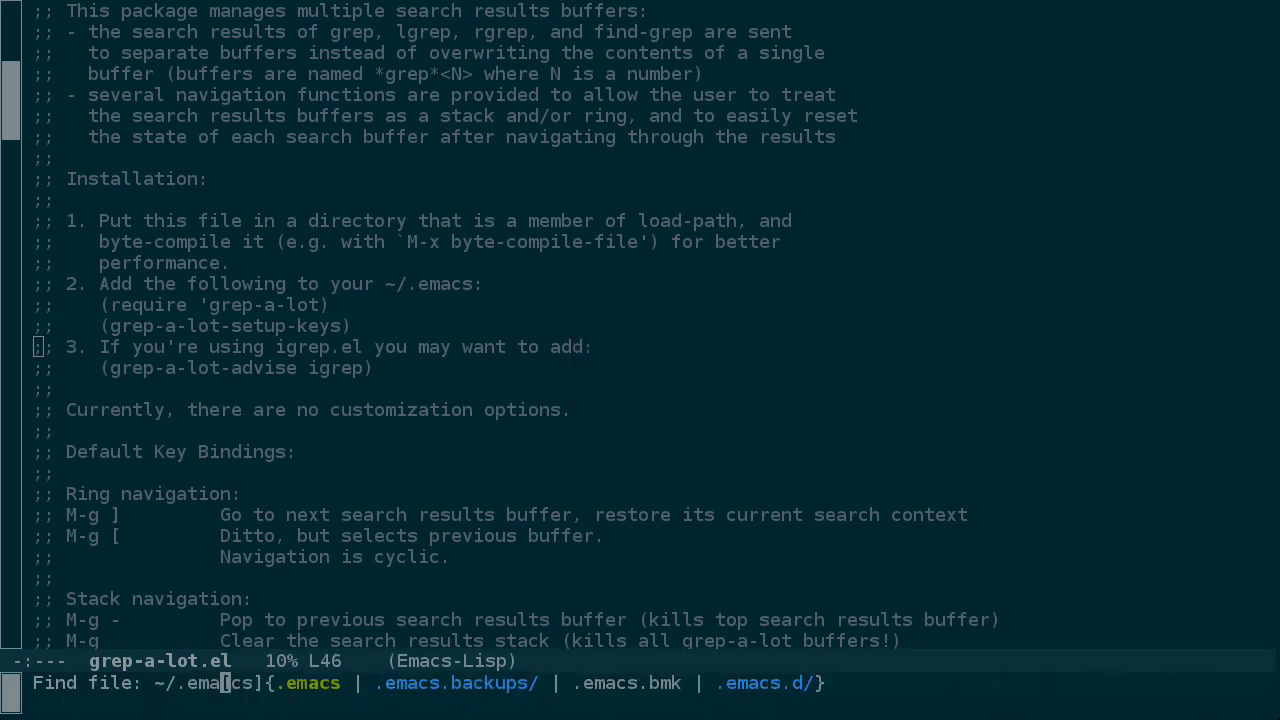
Add the grep-a-lot require and setup-keys lines to ~/.emacs, save, and evaluate them.
key(Return)
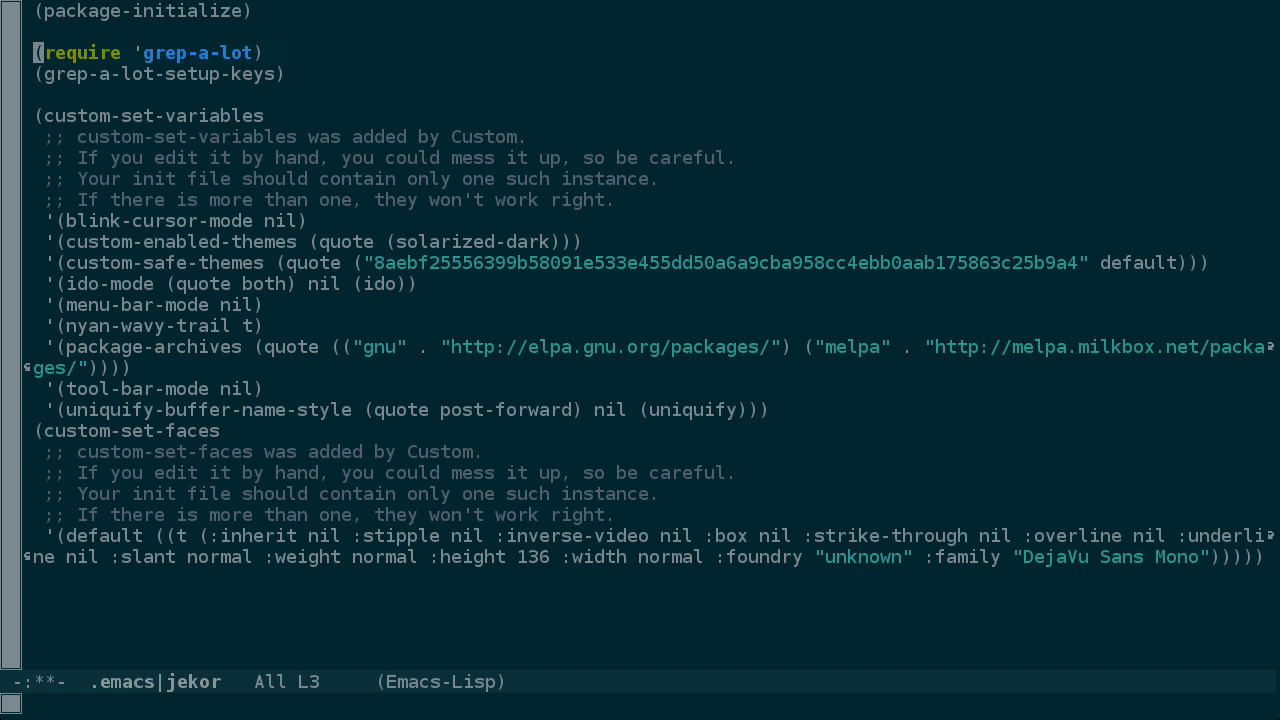
key(ctrl+x ctrl+s)
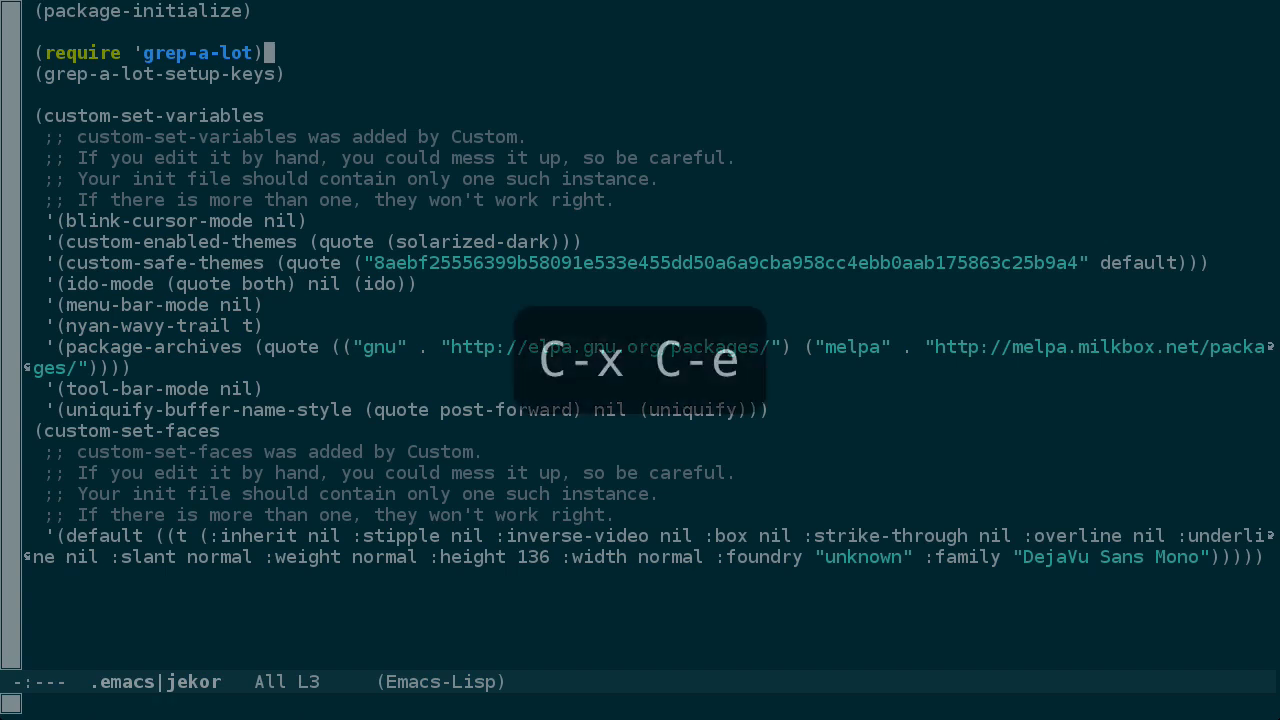
key(C-x C-e)
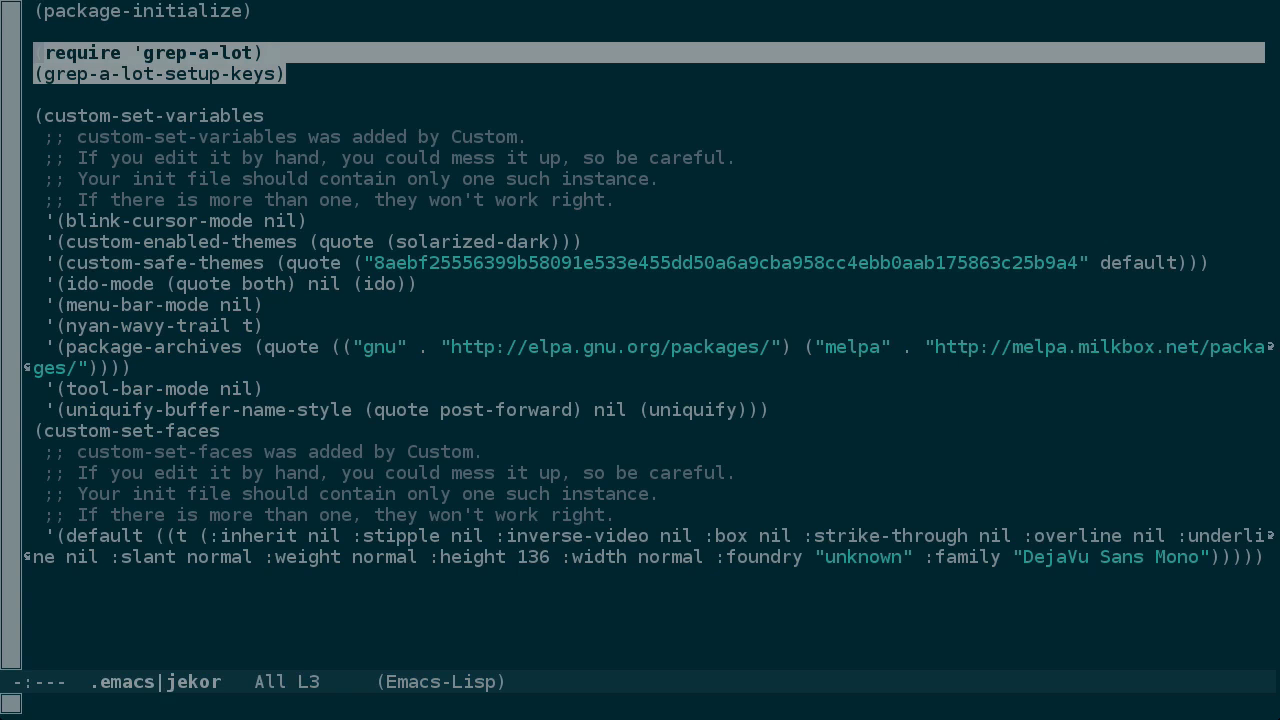
text(eval-re)
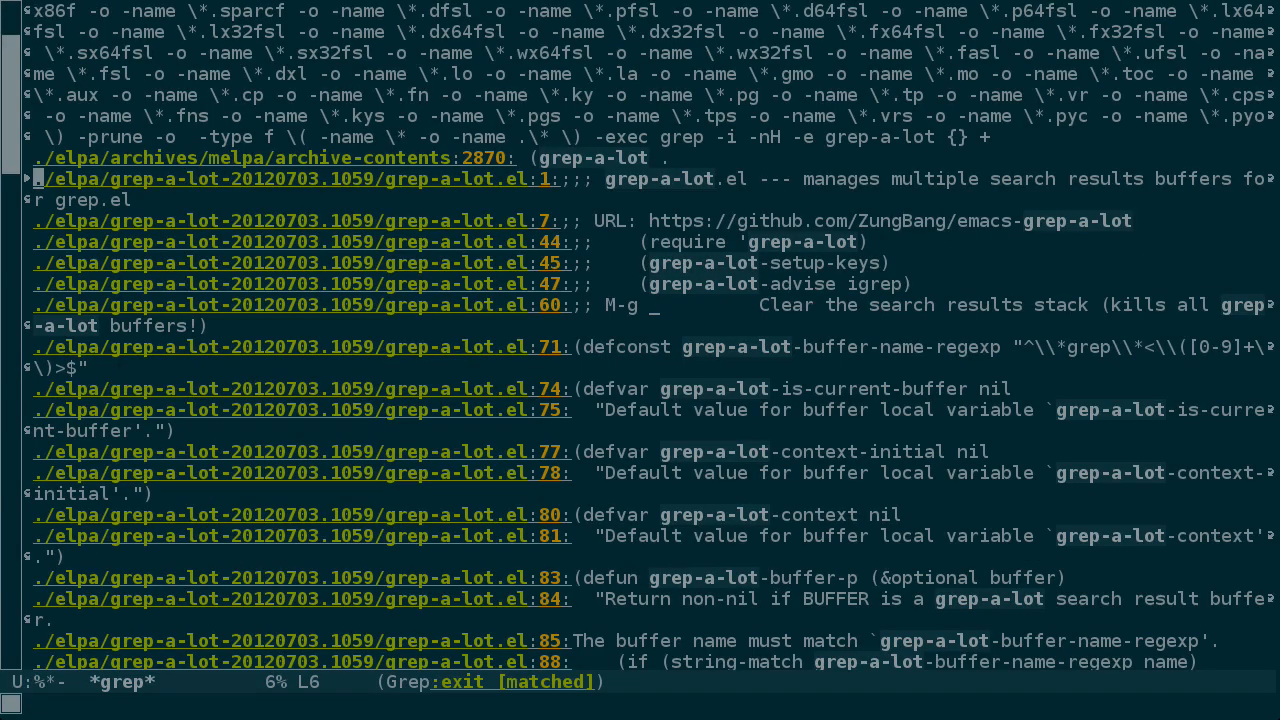
Run lgrep for 'emacs', then run a second lgrep search for 'DISPLAY'.
key(M-x)
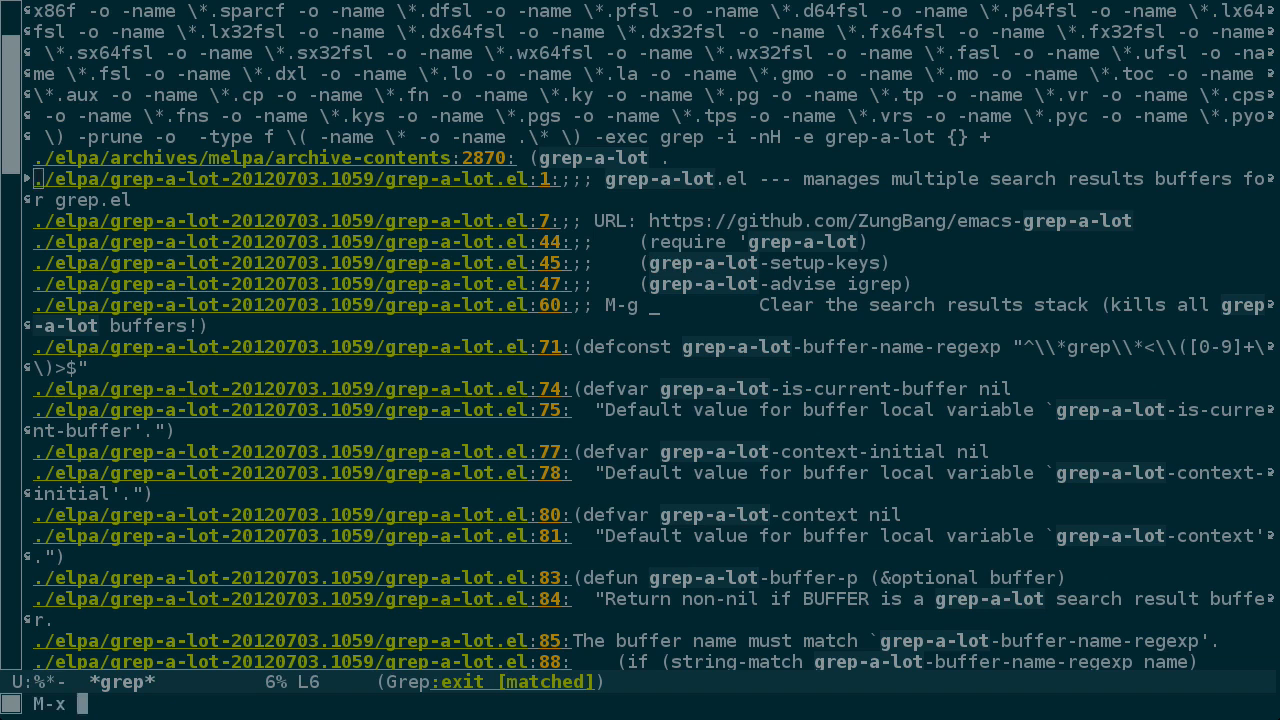
text(lgrep)
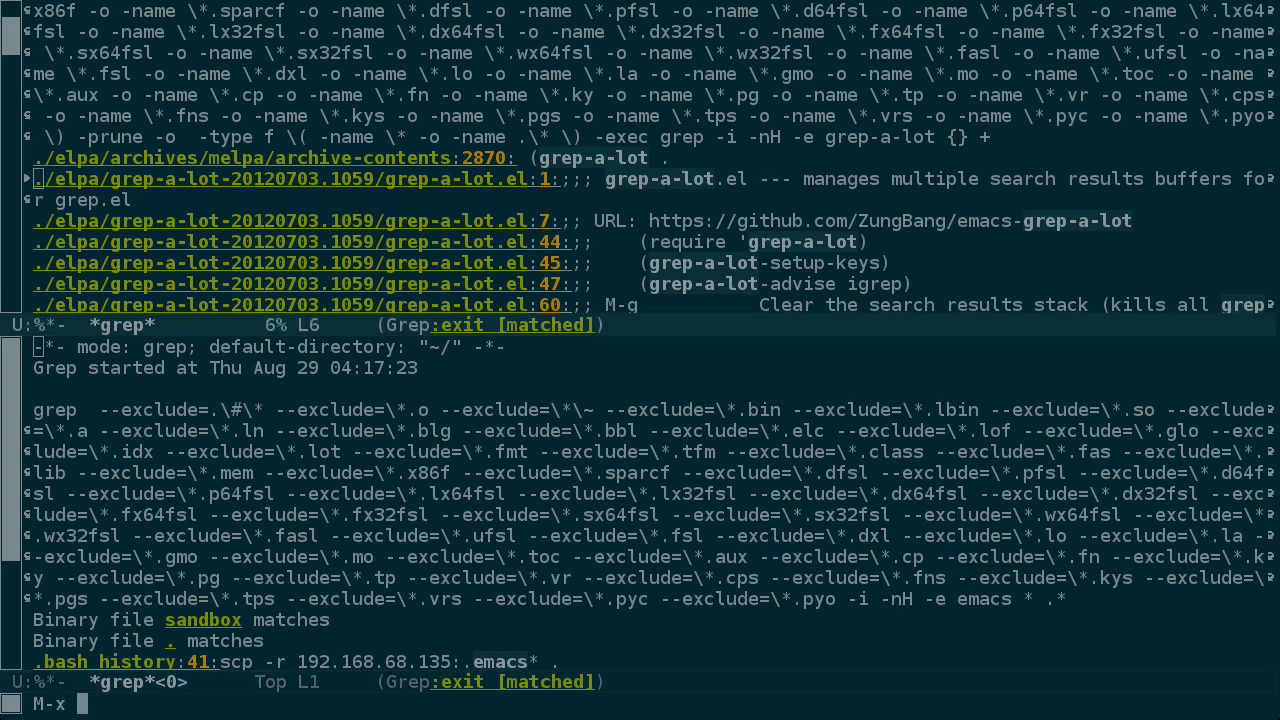
text(lgrep)
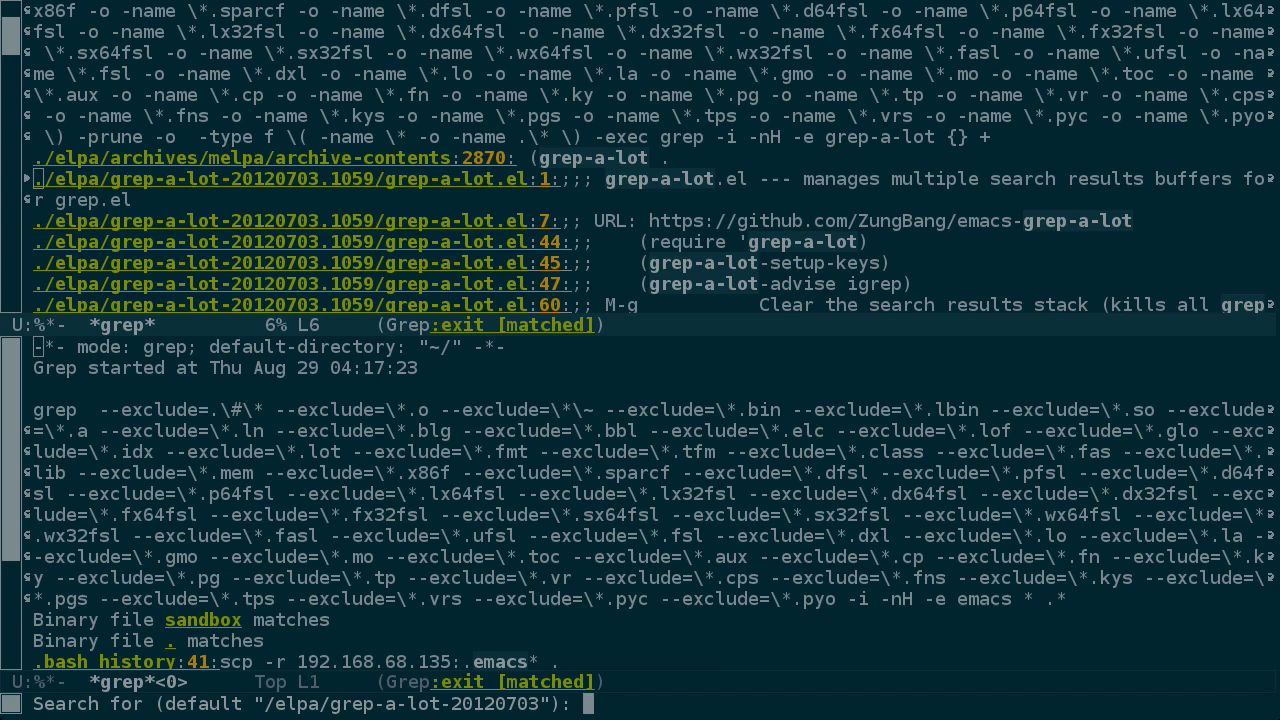
text(DISPLAY)
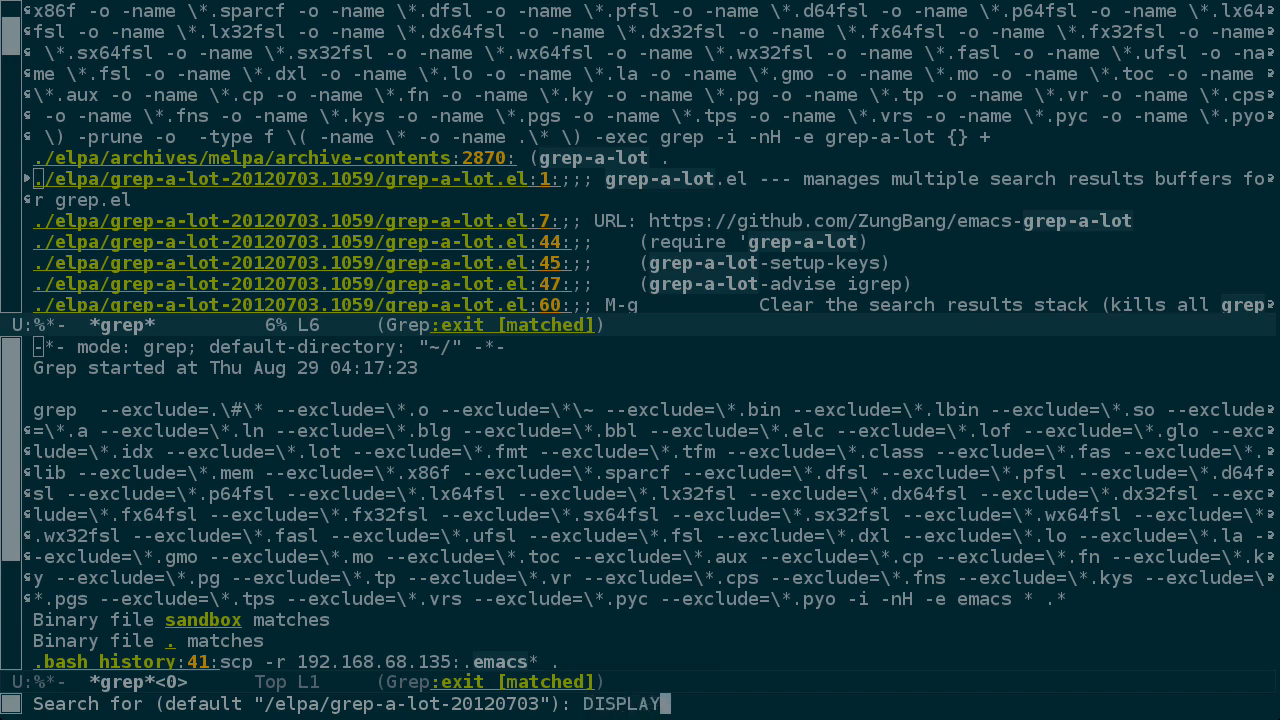
key(Return)
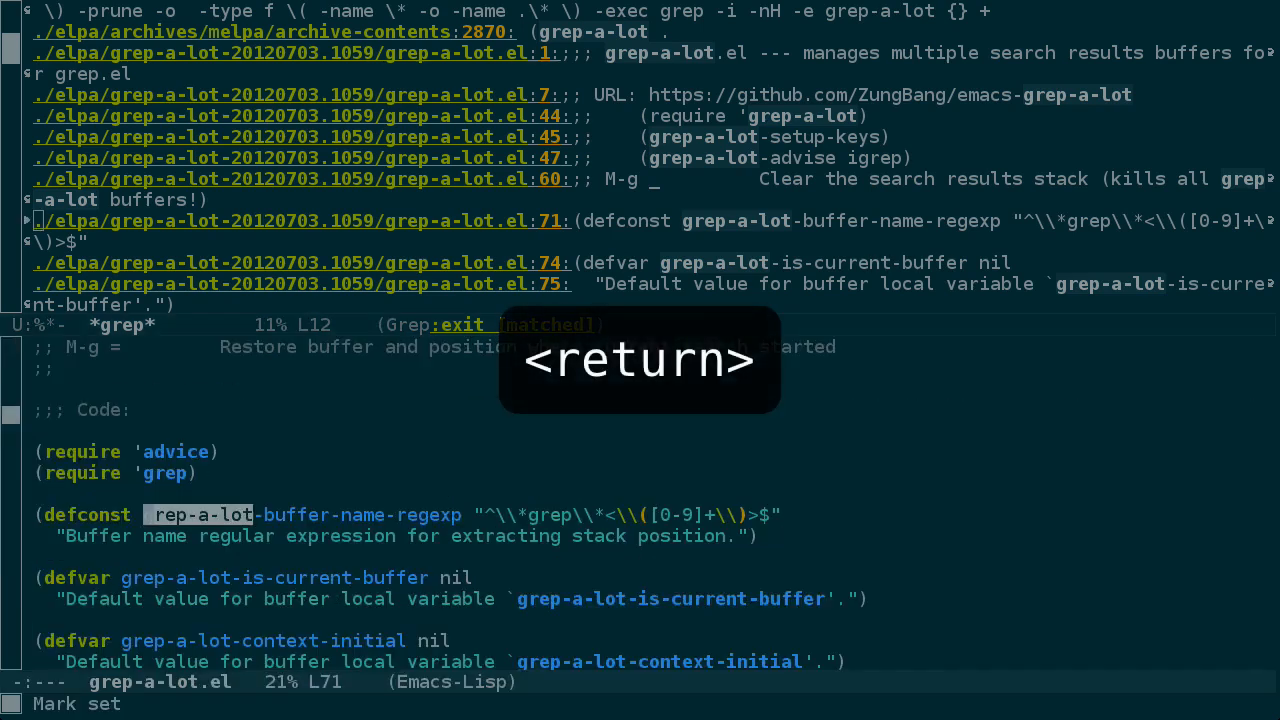
Visit the grep-a-lot.el:71 match showing the buffer-name-regexp definition.
key(Return)
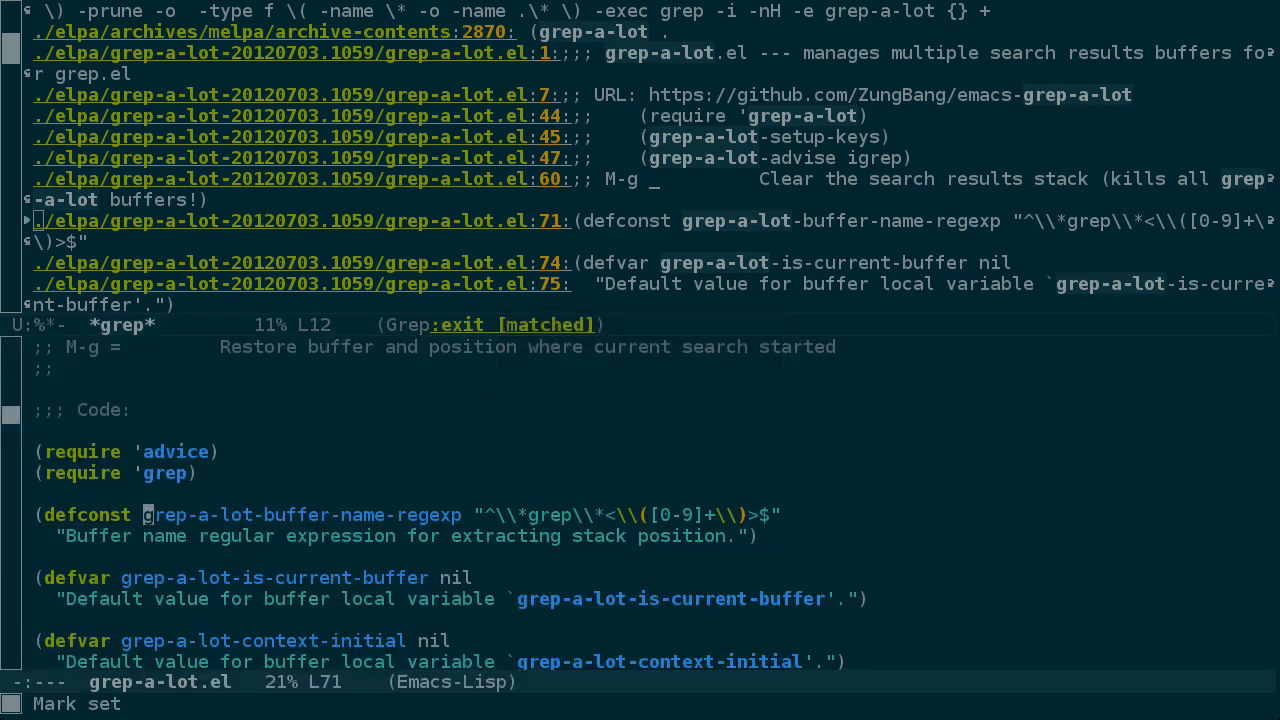